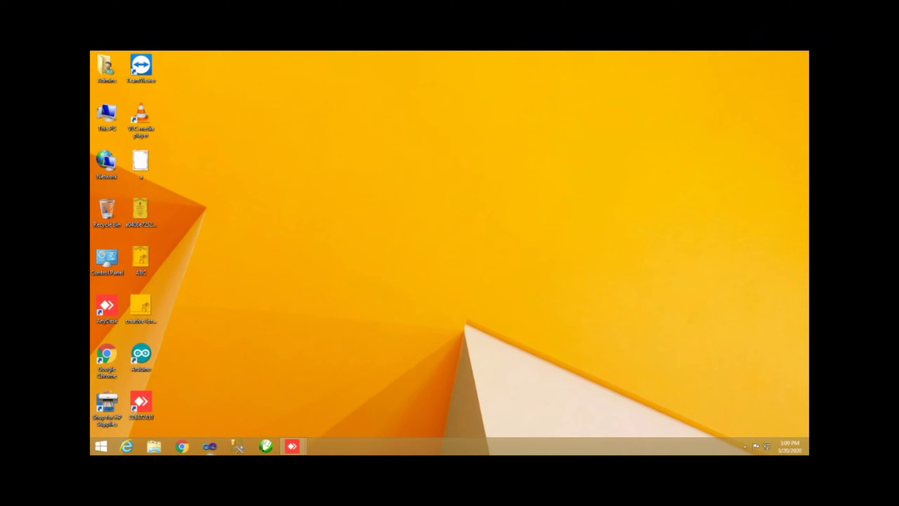
pyautogui.moveTo(209, 447)
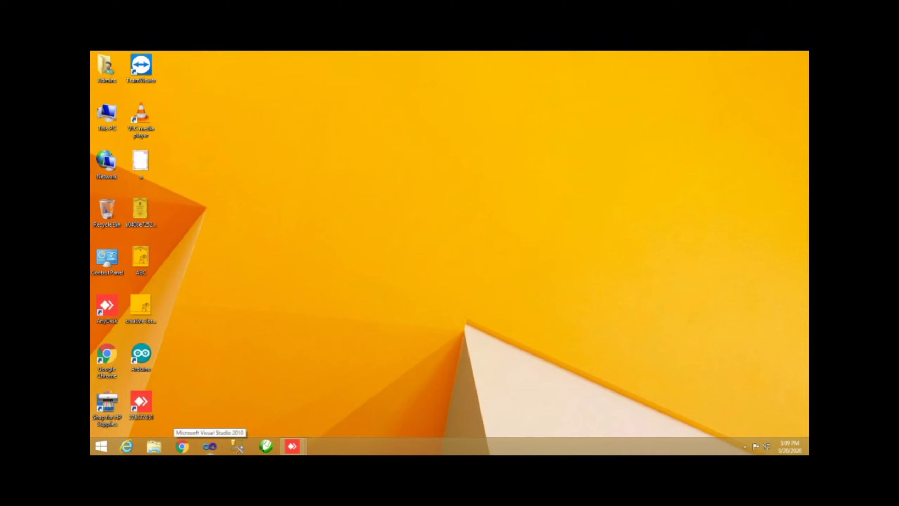
# - Launch Visual Studio 2010 from the taskbar to reach its Start Page
pyautogui.click(209, 446)
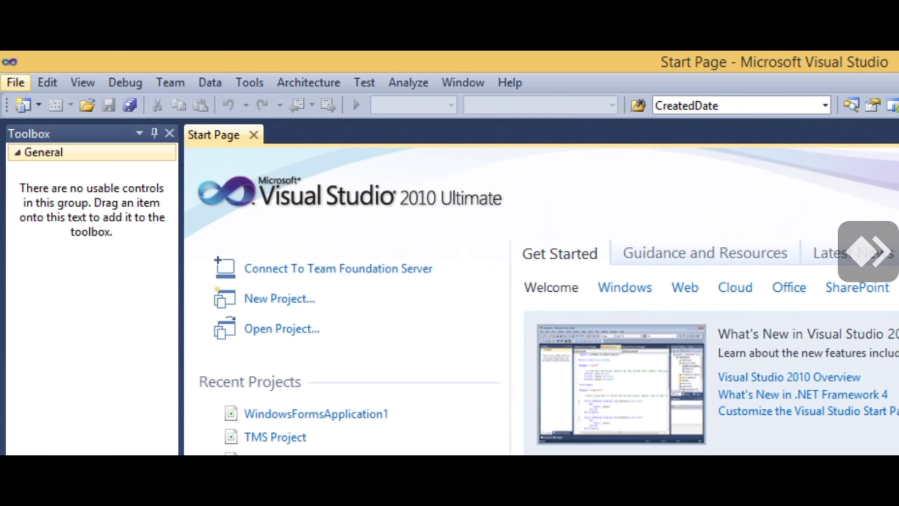
# - Start a new project and choose the Visual C# Windows Forms Application template
pyautogui.click(15, 82)
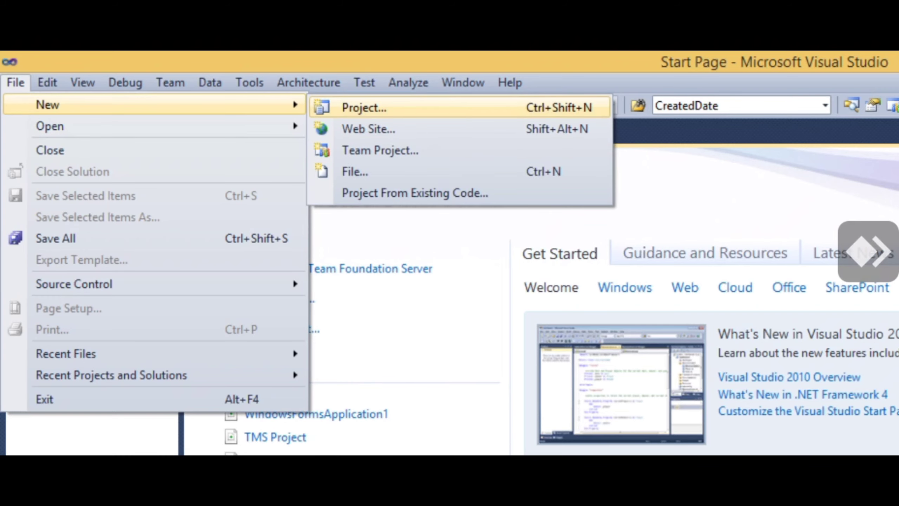
pyautogui.click(364, 108)
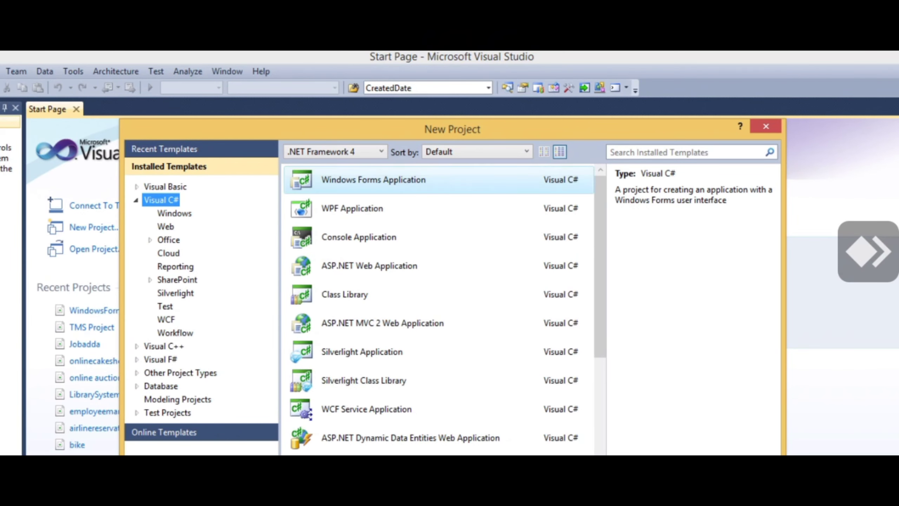
pyautogui.click(165, 186)
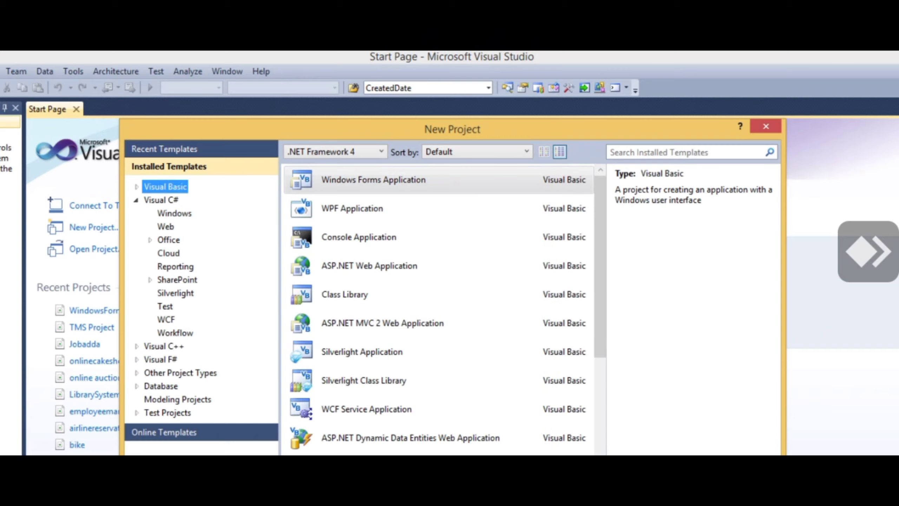
pyautogui.click(161, 200)
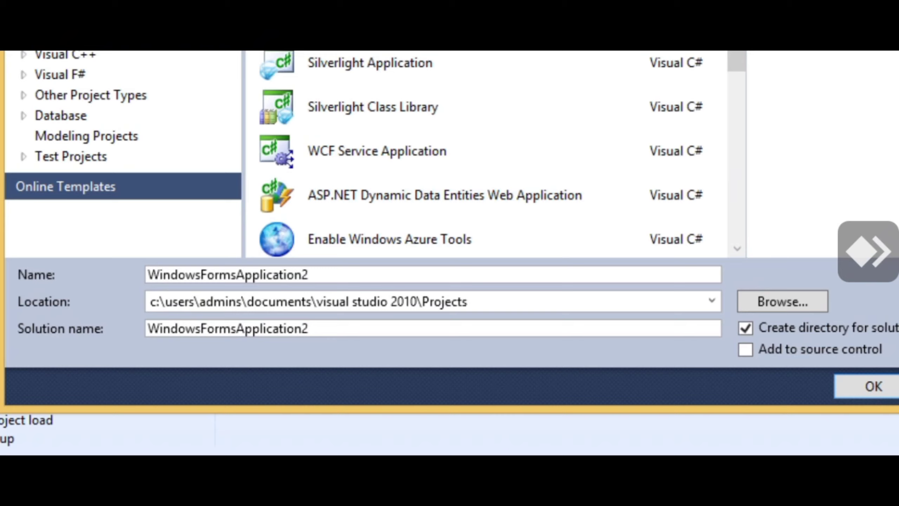
# - Replace the default project name with 'factorial'
pyautogui.press('backspace')
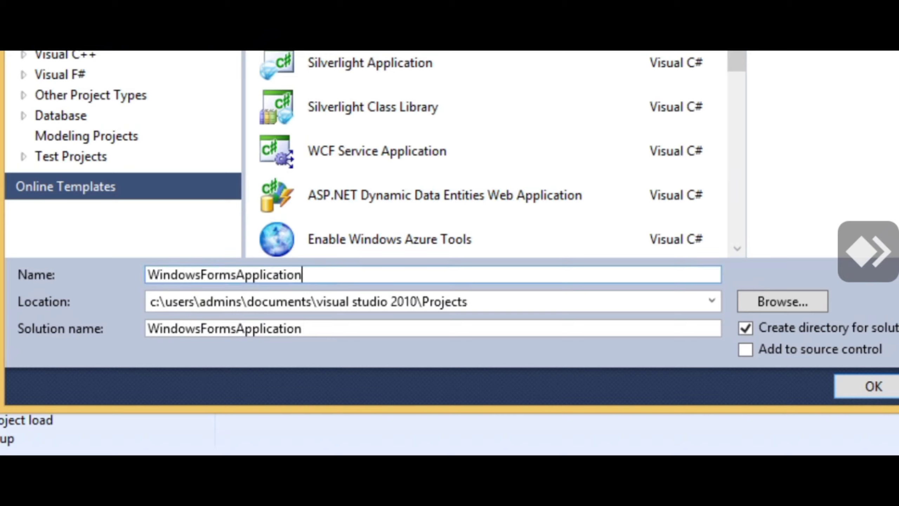
pyautogui.write('f')
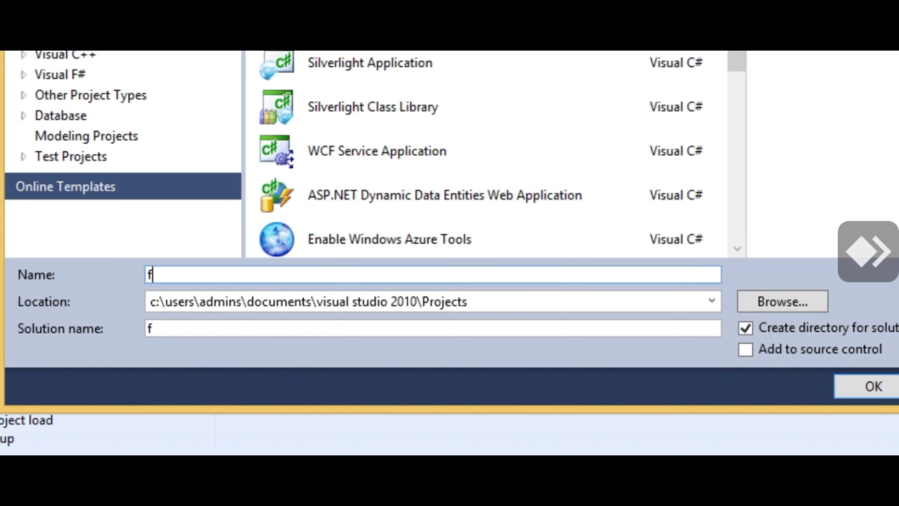
pyautogui.write('actorial')
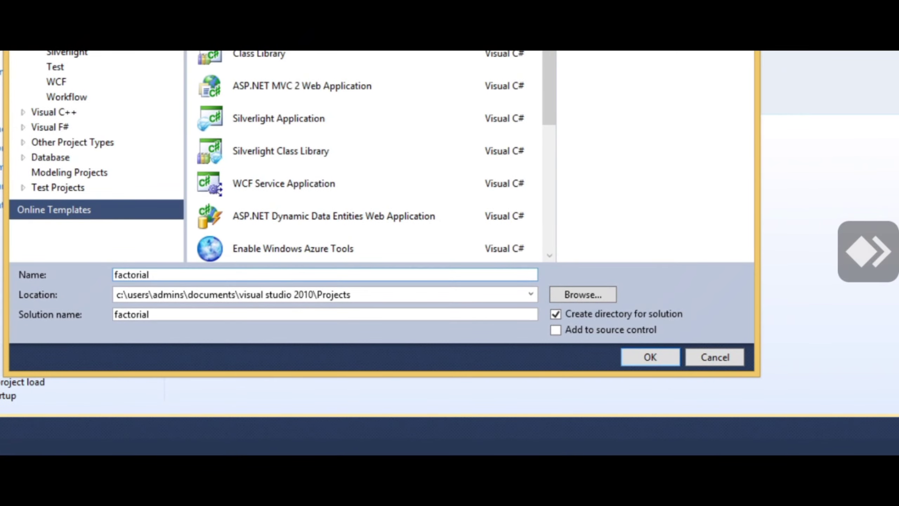
# - Create the factorial project and reach the new label's Text property
pyautogui.click(649, 356)
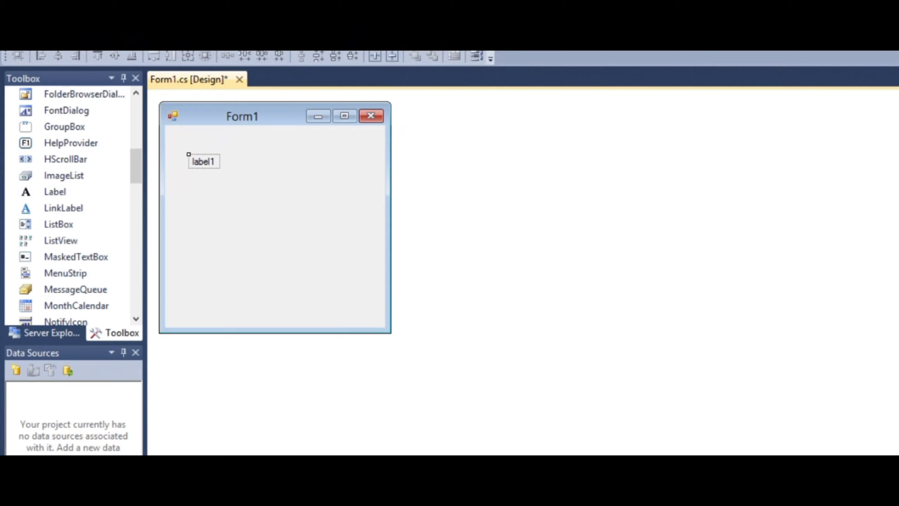
pyautogui.rightClick(204, 161)
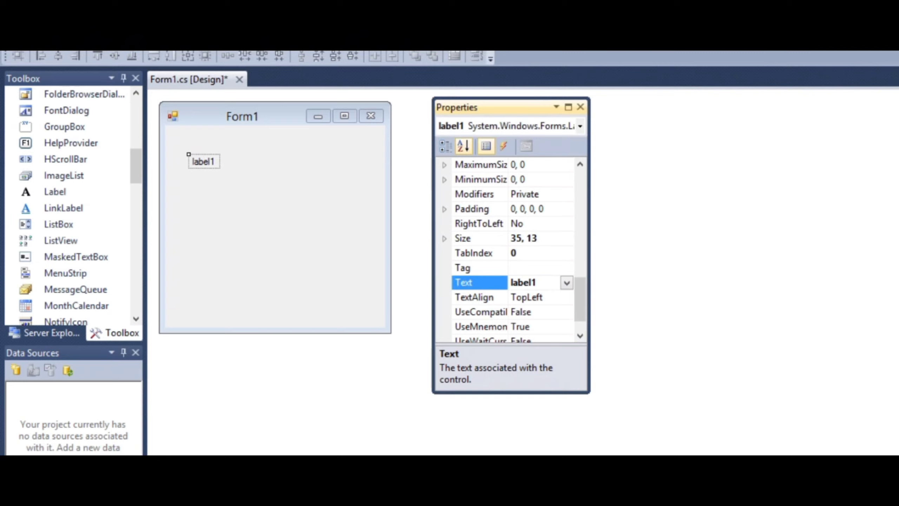
pyautogui.scroll(-3)
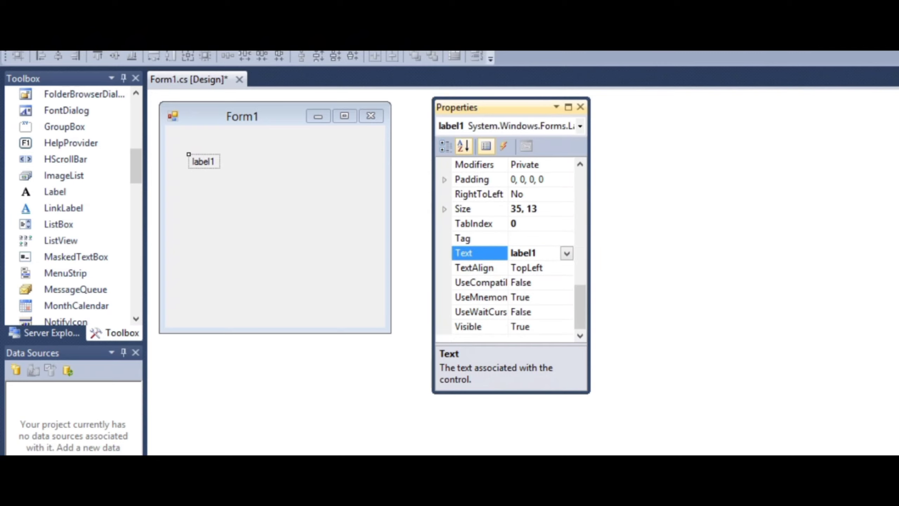
pyautogui.click(522, 253)
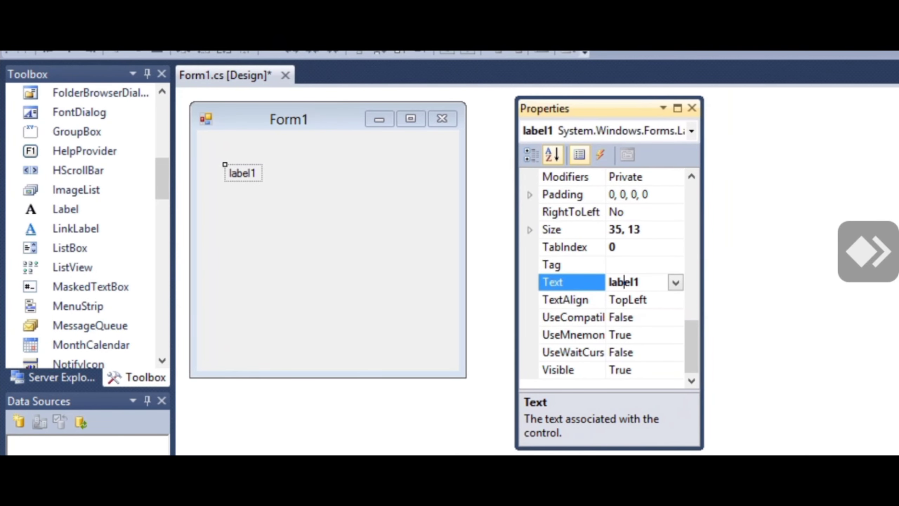
# - Change the label's text from 'label1' to 'Number'
pyautogui.tripleClick(638, 281)
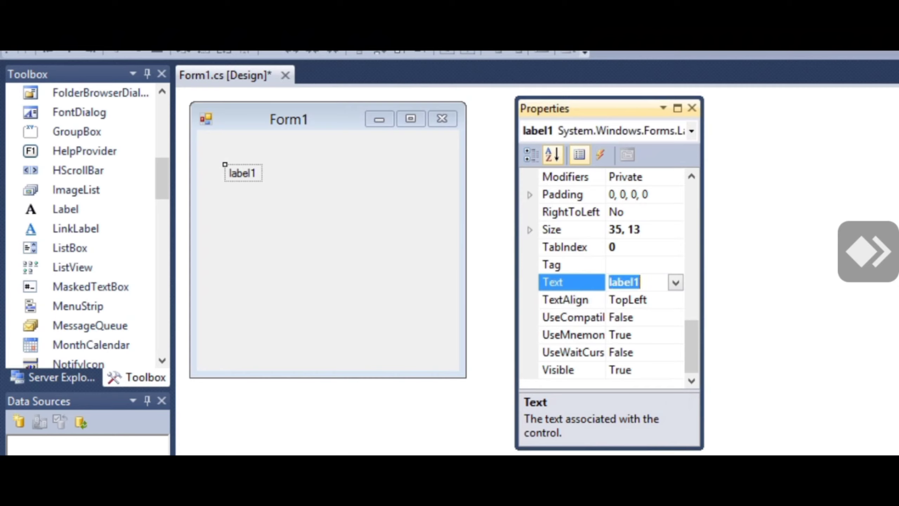
pyautogui.write('number')
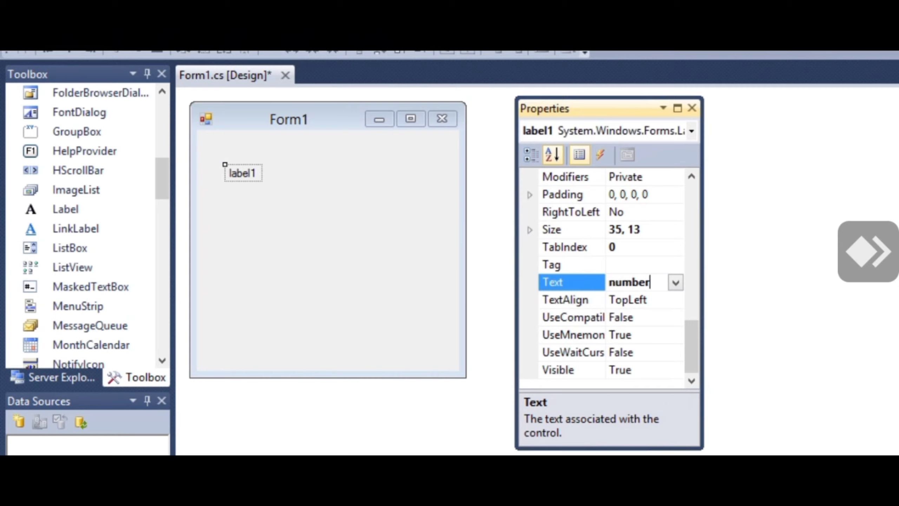
pyautogui.press('Backspace')
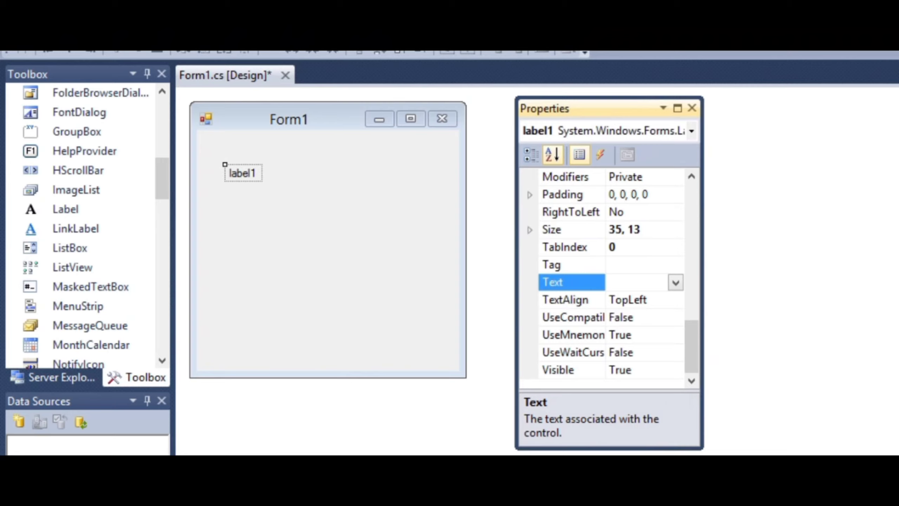
pyautogui.write('Number')
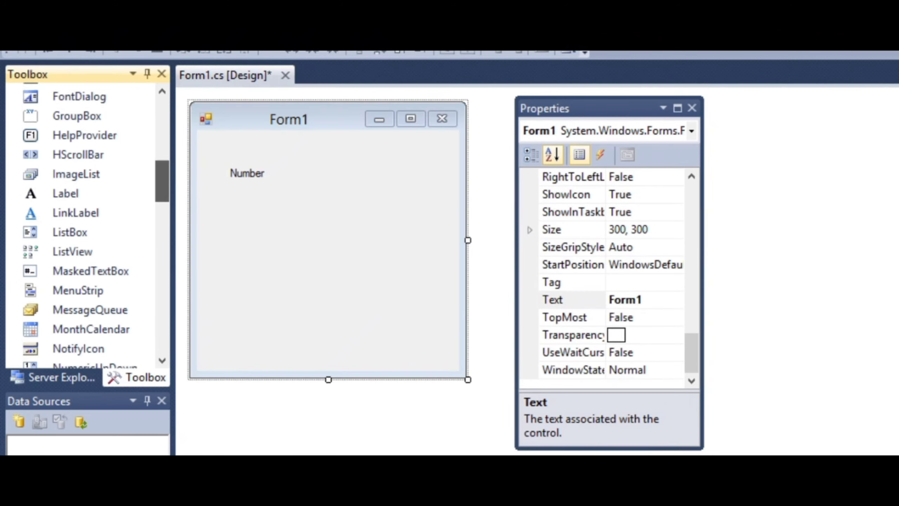
# - Add a text box and a button to the form, then reach the button1_Click handler
pyautogui.scroll(-3)
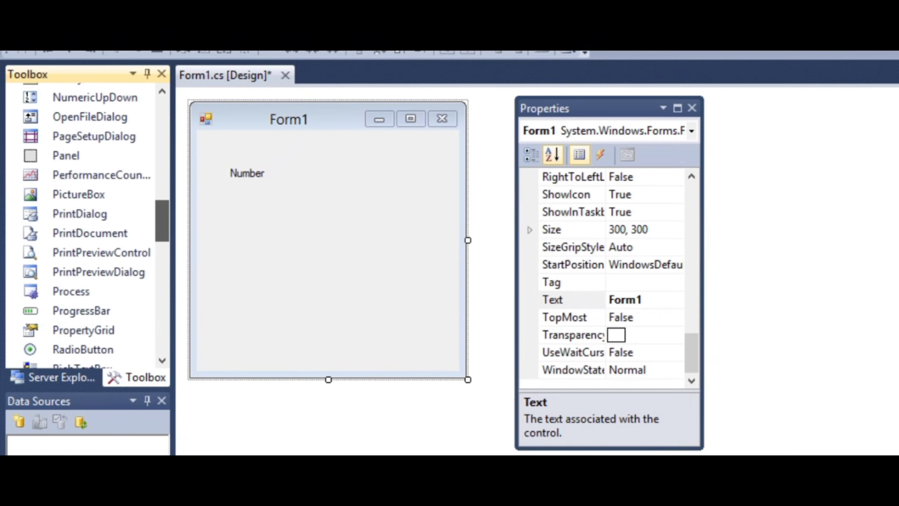
pyautogui.scroll(-3)
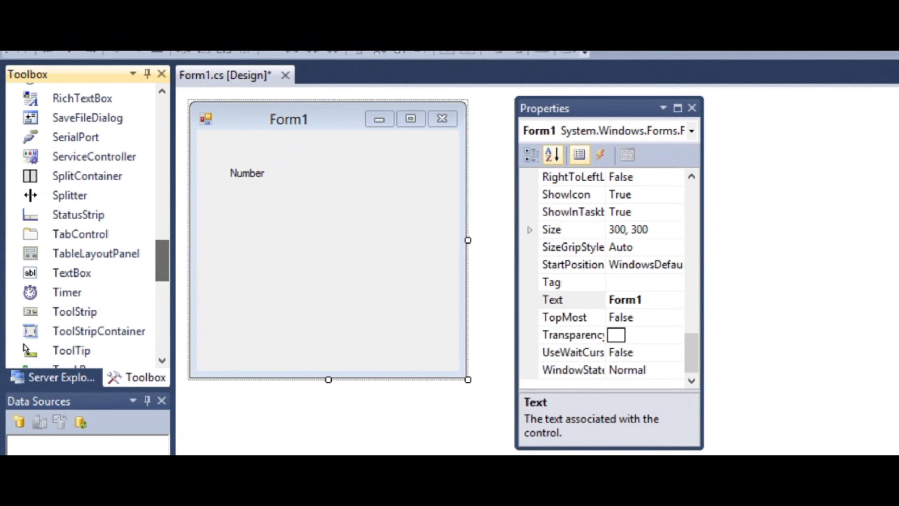
pyautogui.click(72, 273)
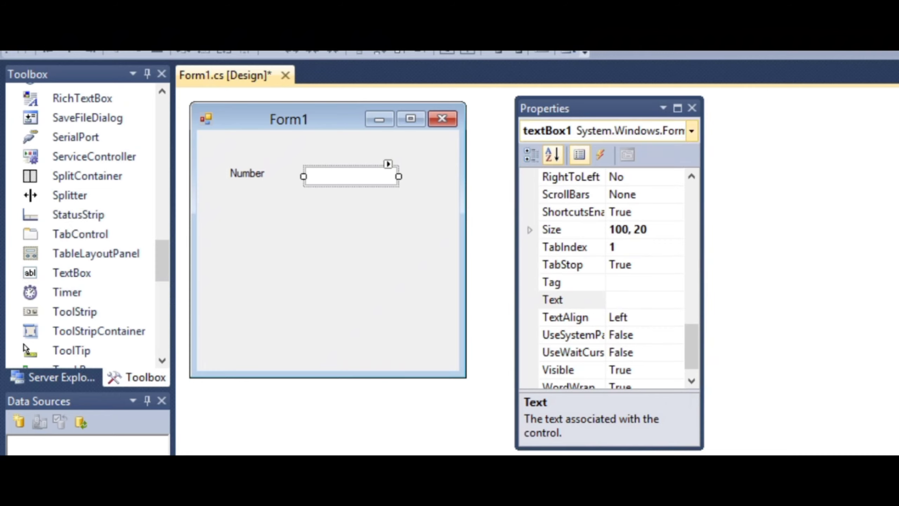
pyautogui.click(691, 131)
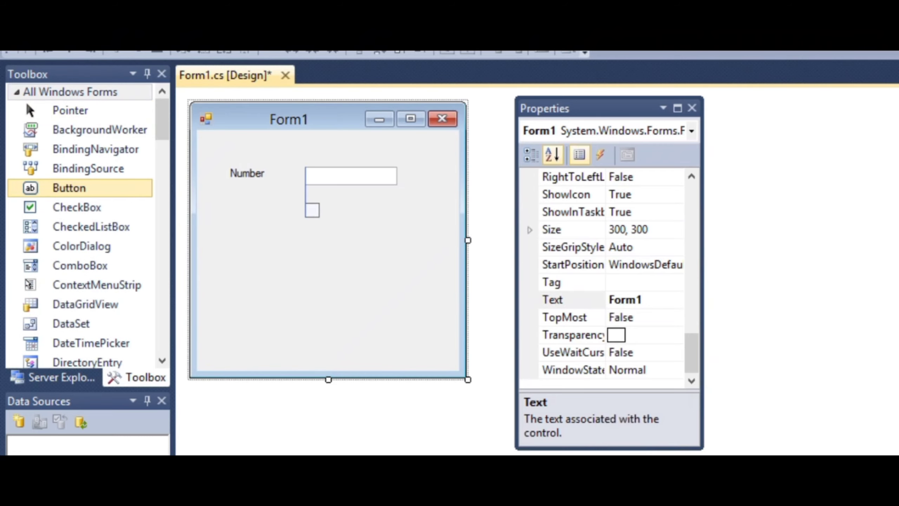
pyautogui.doubleClick(312, 209)
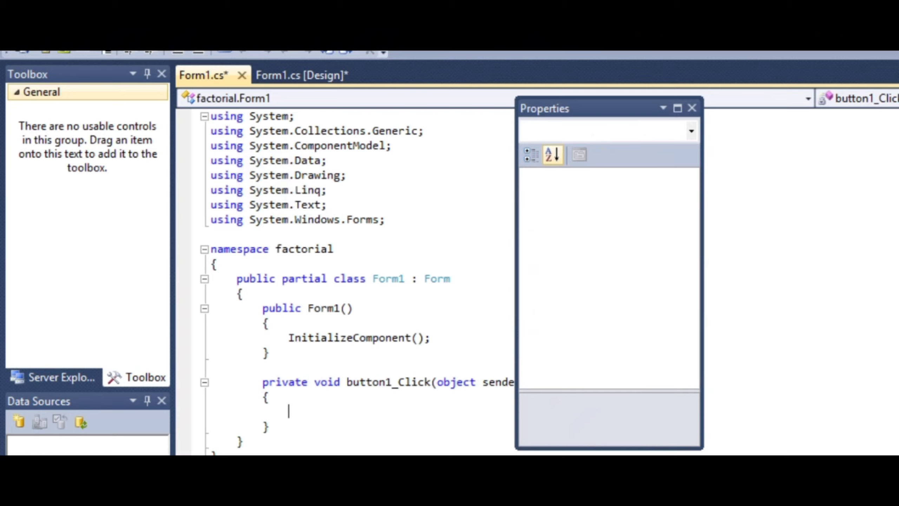
# - Back in design view, set the button's text to 'Find Factorial'
pyautogui.click(302, 75)
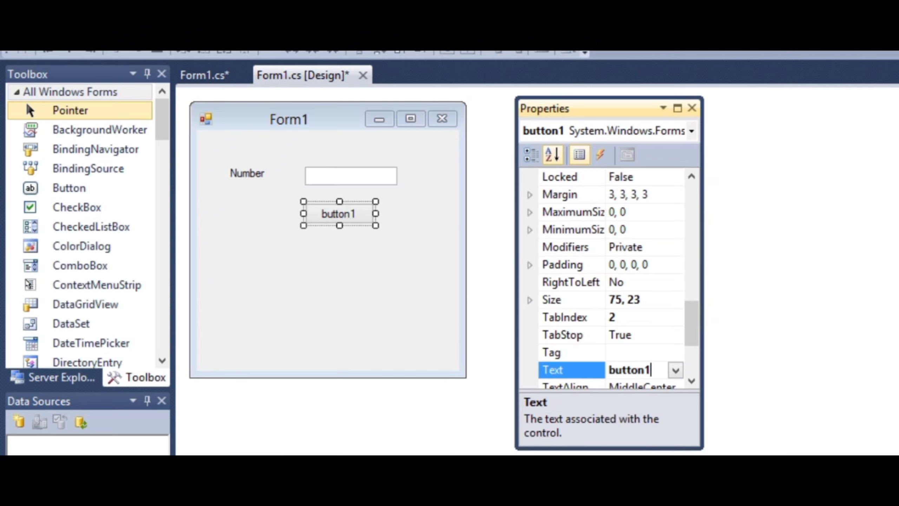
pyautogui.write('f')
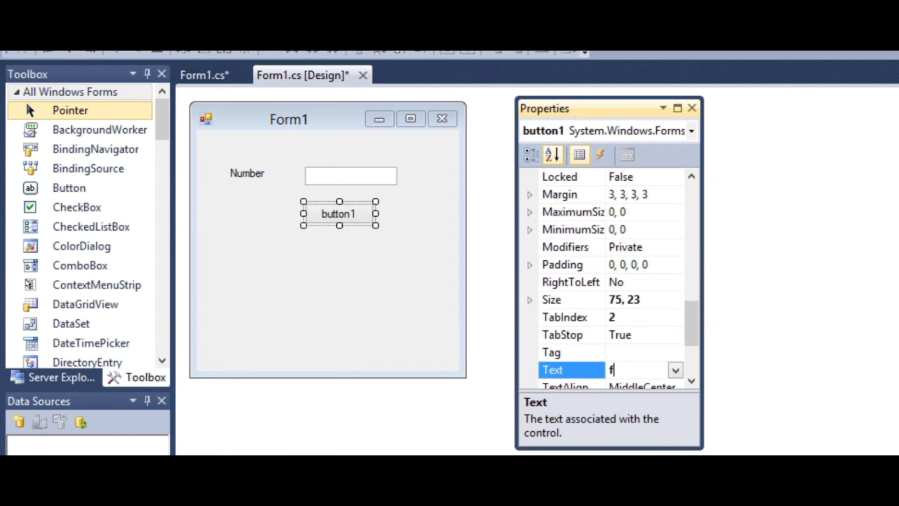
pyautogui.write('ind')
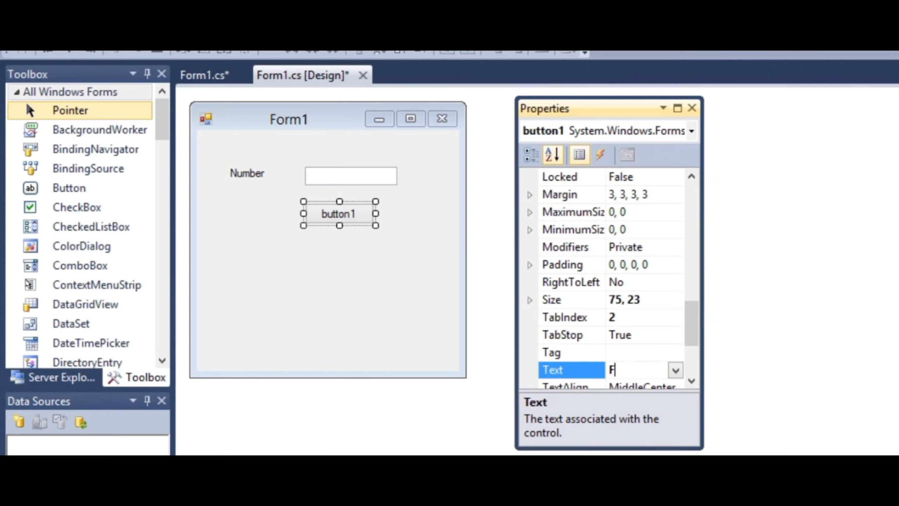
pyautogui.write('ind Factorial')
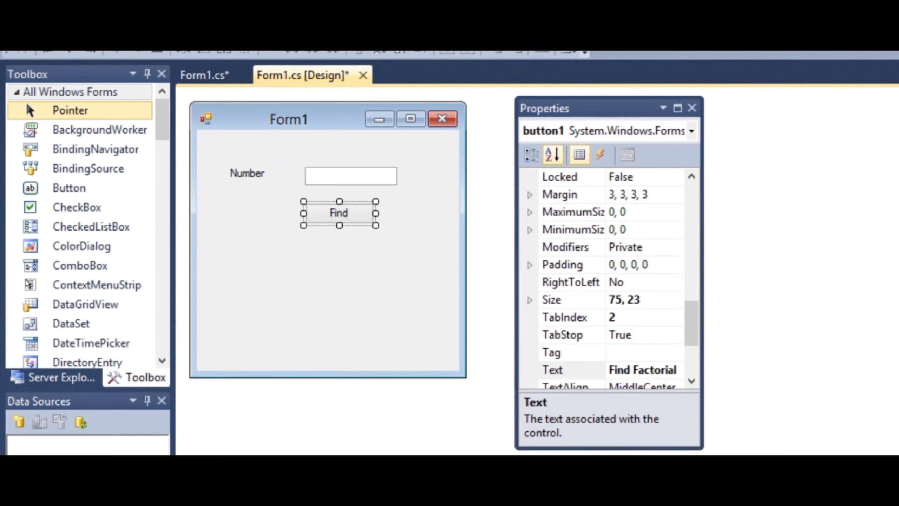
# - Resize the button so the 'Find Factorial' caption fits
pyautogui.moveTo(376, 212); pyautogui.dragTo(399, 213)
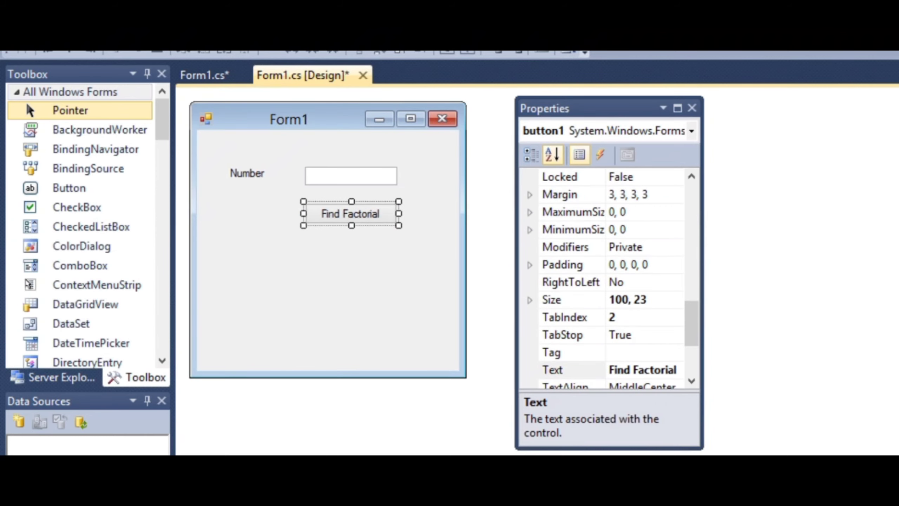
pyautogui.moveTo(351, 213); pyautogui.dragTo(262, 217)
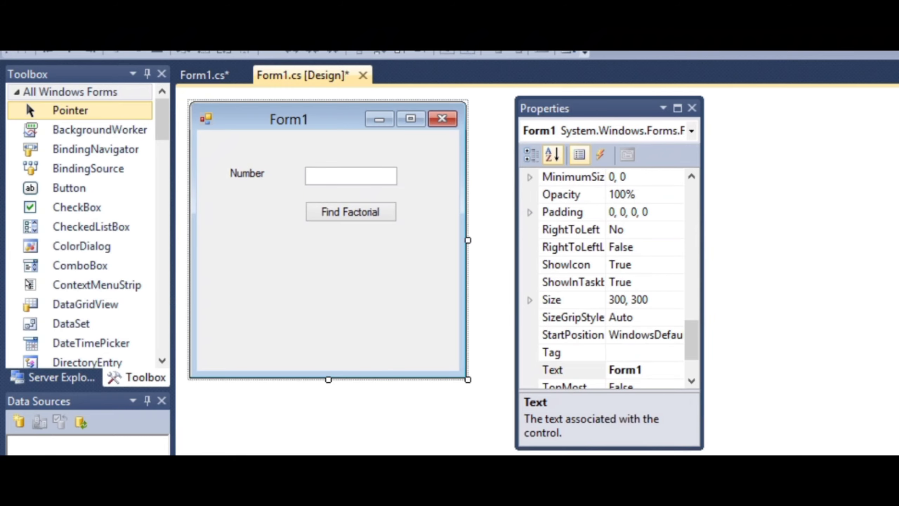
# - Widen the form and place a label2 to the right of the button
pyautogui.moveTo(467, 240); pyautogui.dragTo(510, 239)
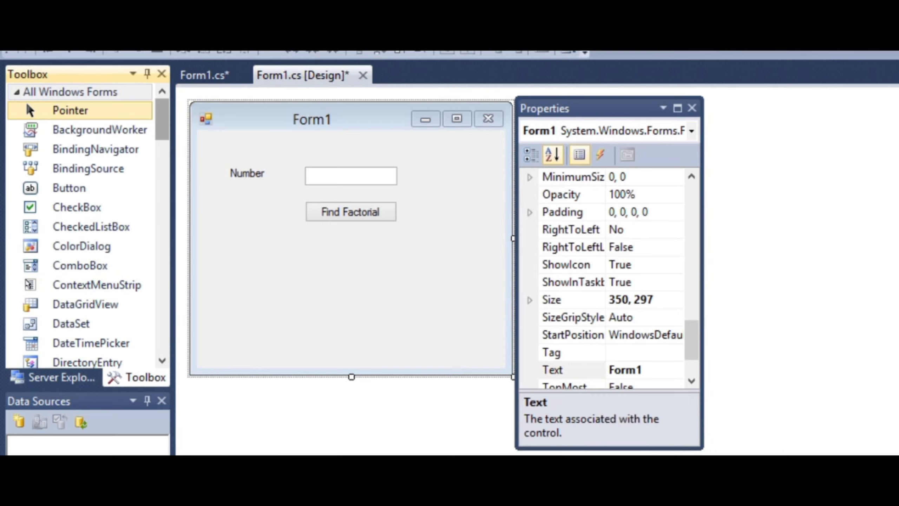
pyautogui.scroll(-3)
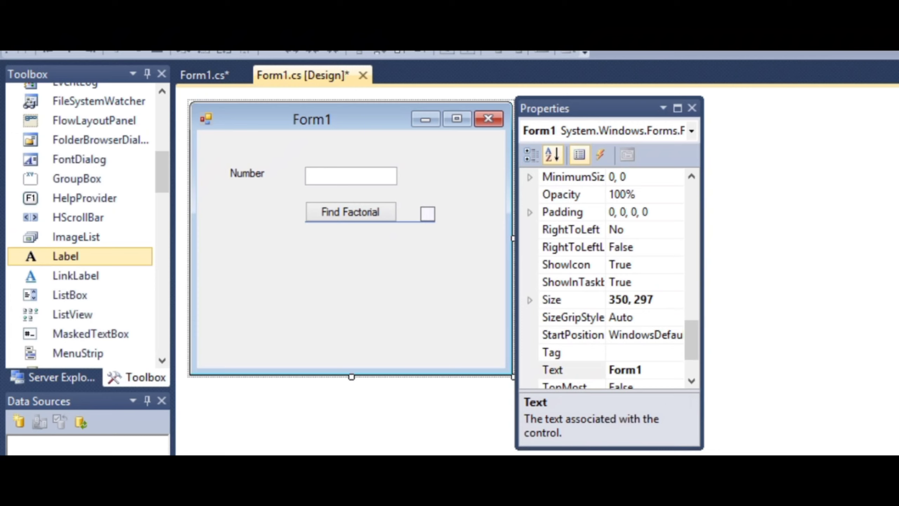
pyautogui.click(427, 213)
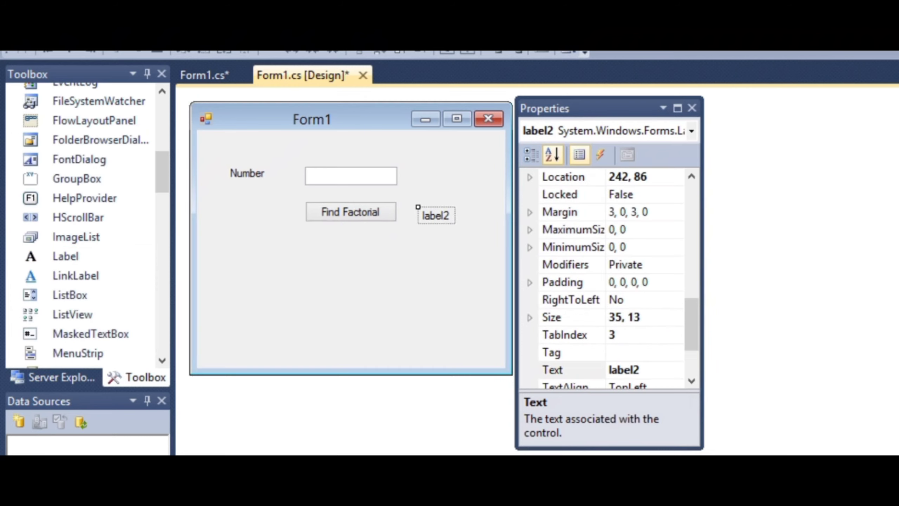
pyautogui.moveTo(434, 214); pyautogui.dragTo(438, 212)
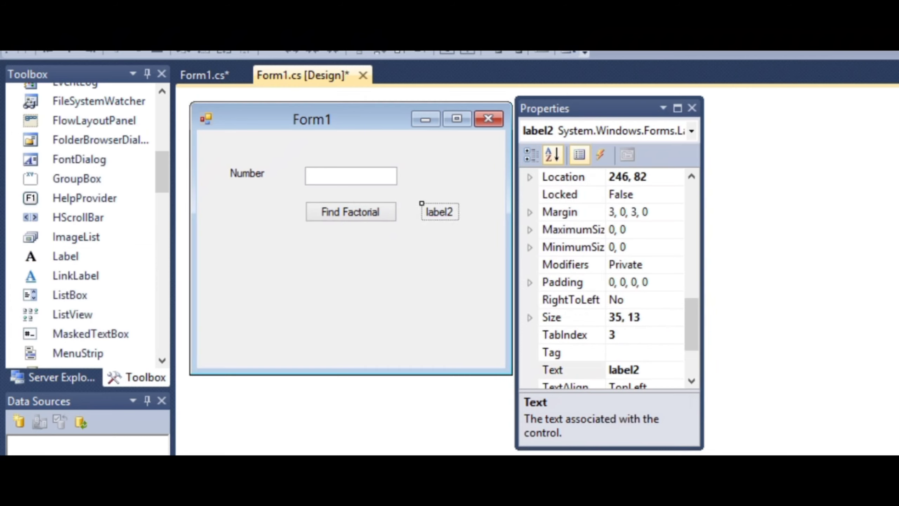
# - Clear label2's placeholder text and select the Find Factorial button
pyautogui.click(642, 369)
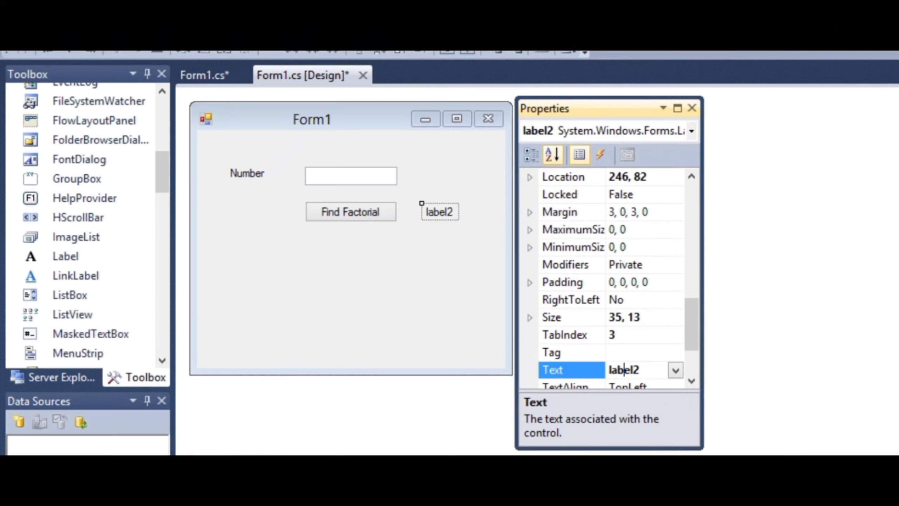
pyautogui.rightClick(623, 369)
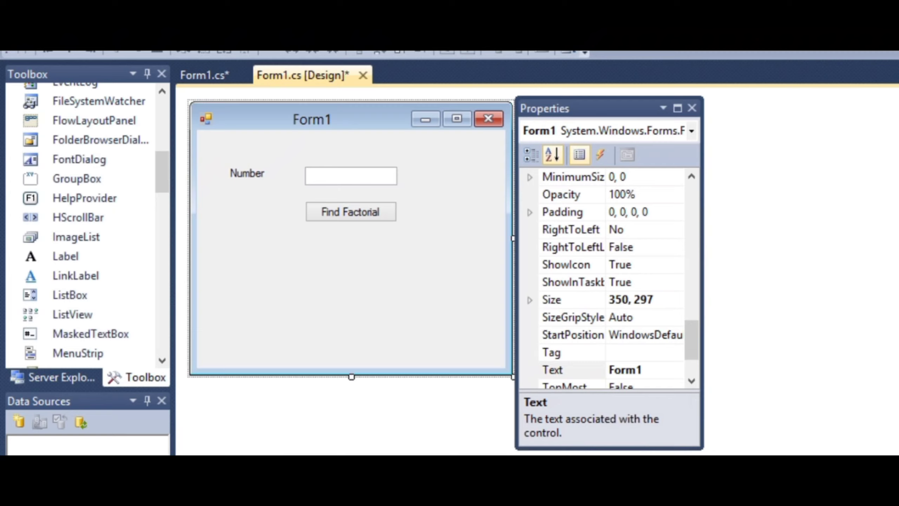
pyautogui.click(349, 212)
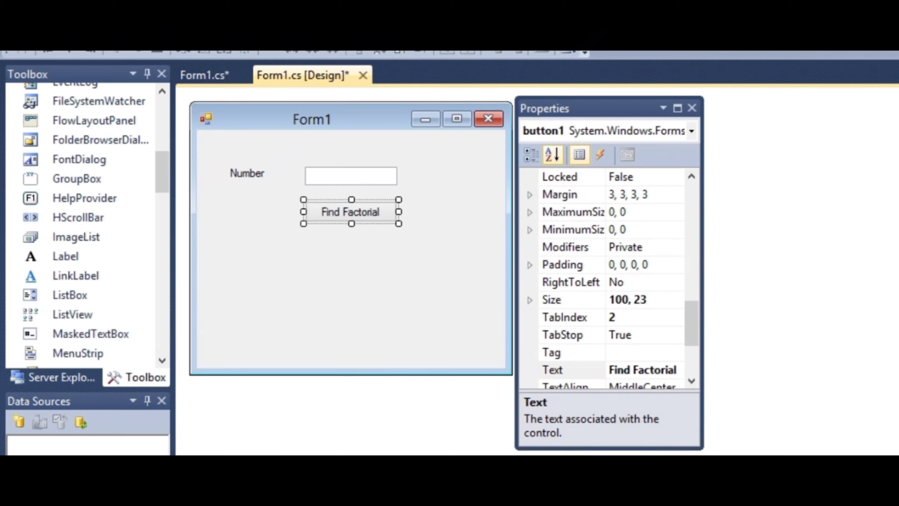
# - Switch between the form design and the button1_Click handler code
pyautogui.doubleClick(350, 210)
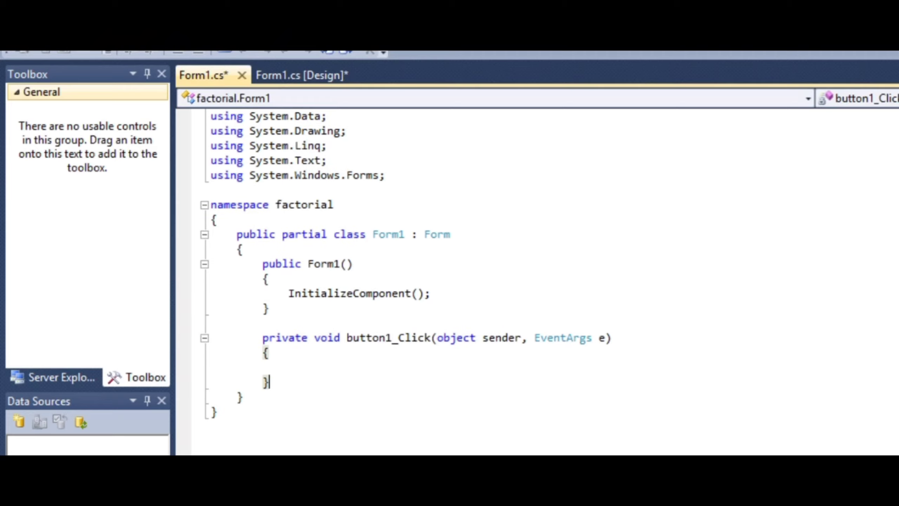
pyautogui.scroll(-3)
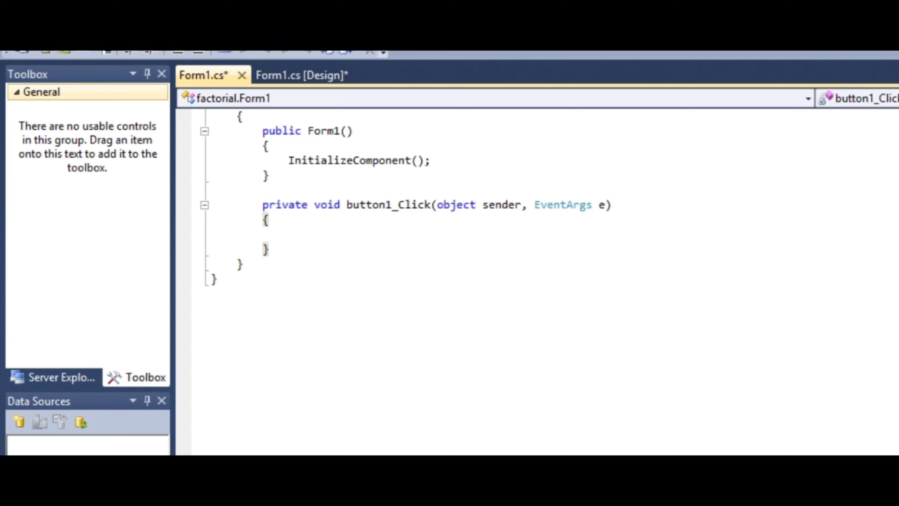
pyautogui.click(302, 75)
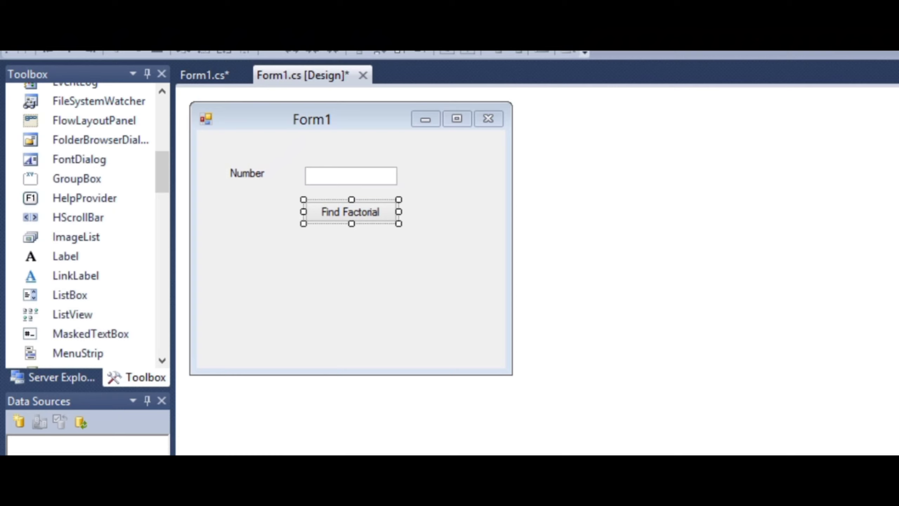
pyautogui.doubleClick(350, 211)
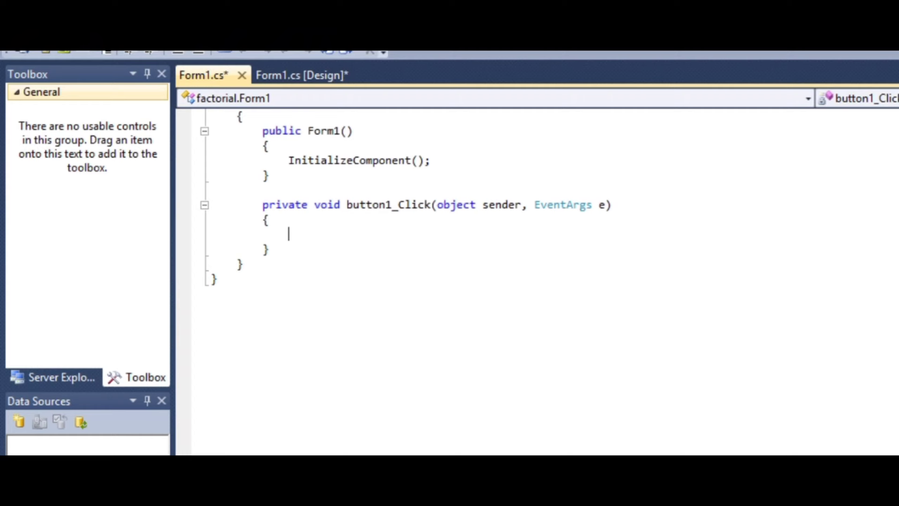
# - Write int n = Convert.ToInt32(textBox1.Text); in the click handler
pyautogui.write('in')
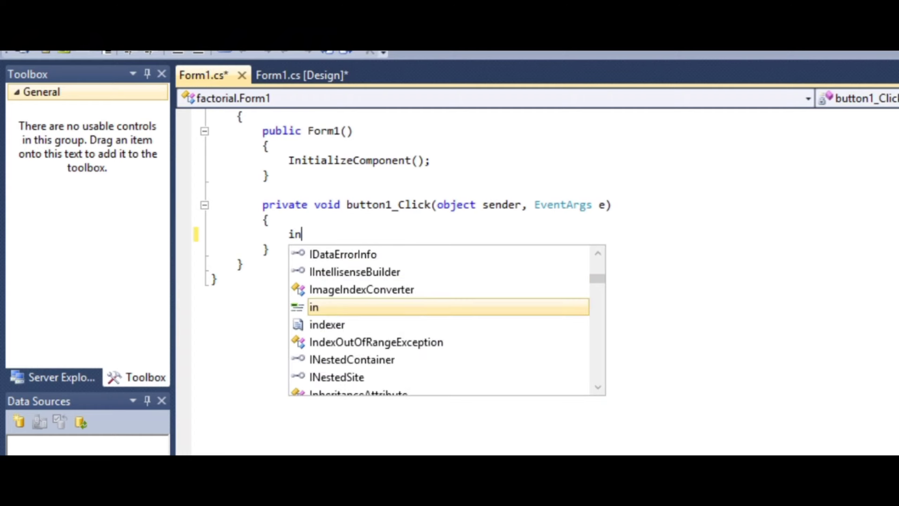
pyautogui.write('t')
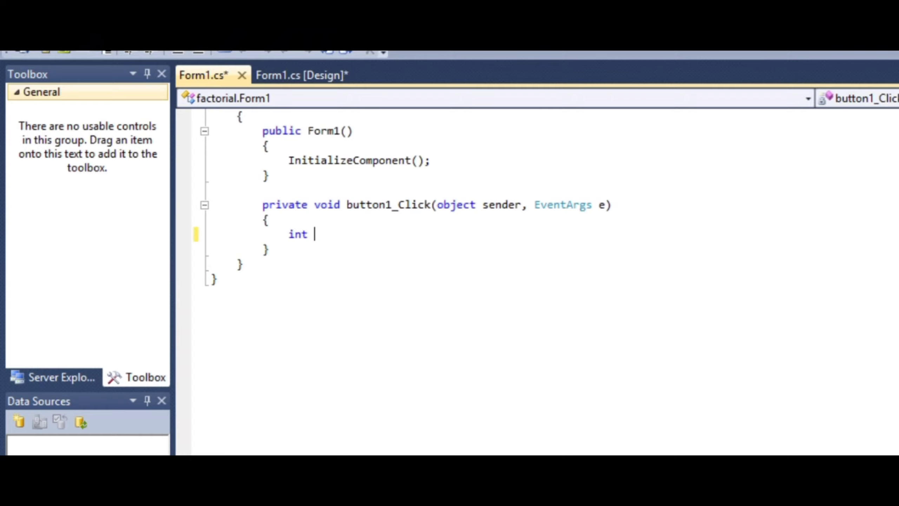
pyautogui.write('n')
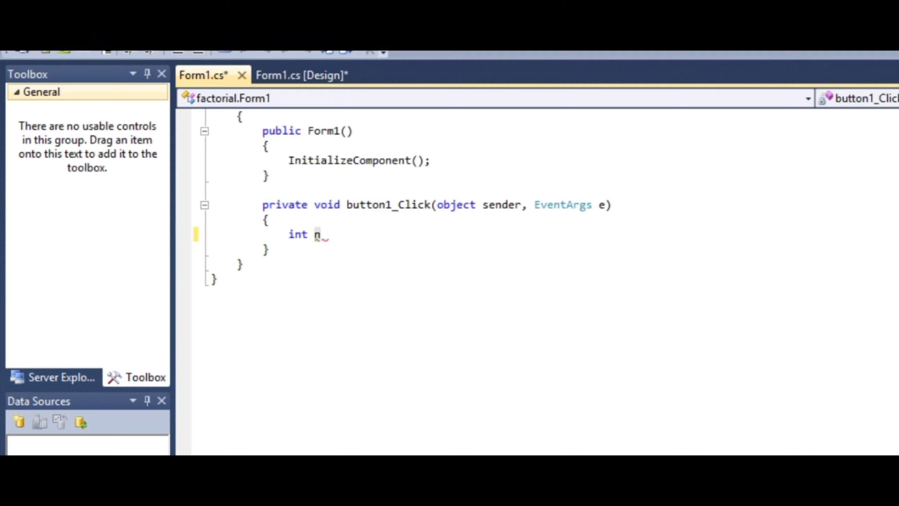
pyautogui.write('=')
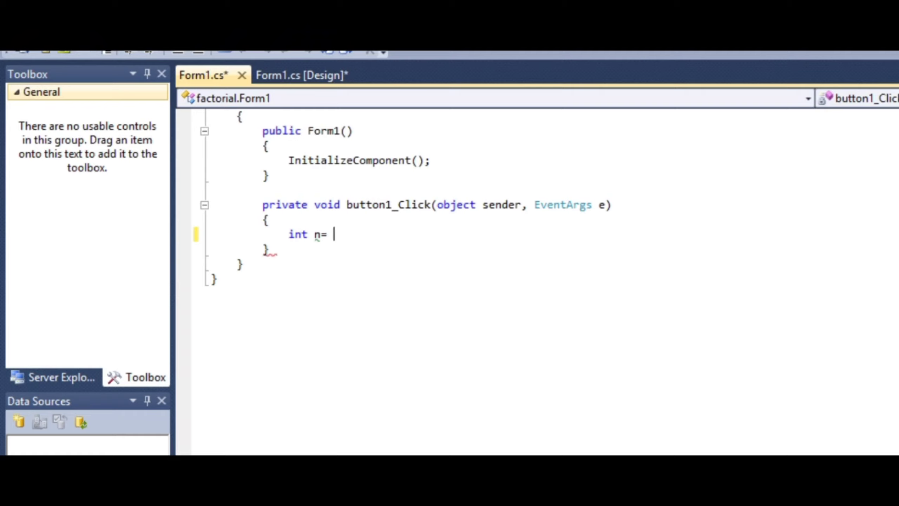
pyautogui.write('textBox1')
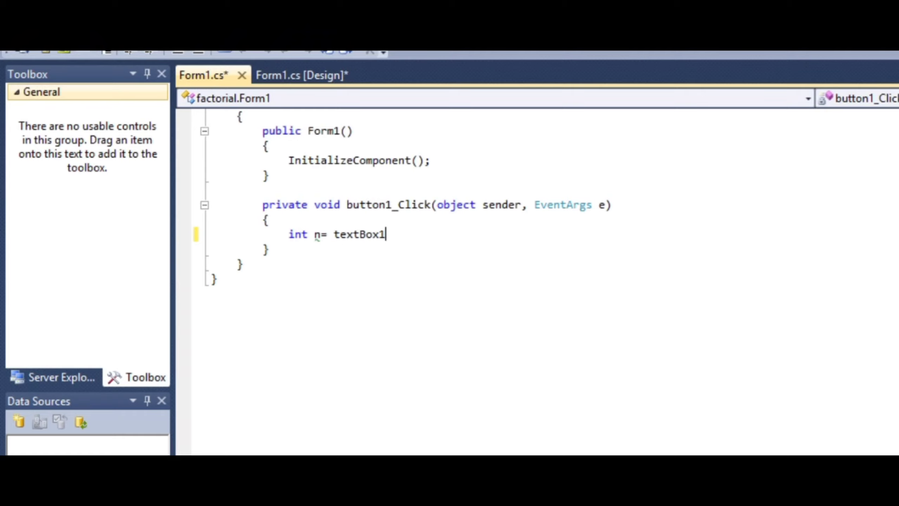
pyautogui.write('.tex')
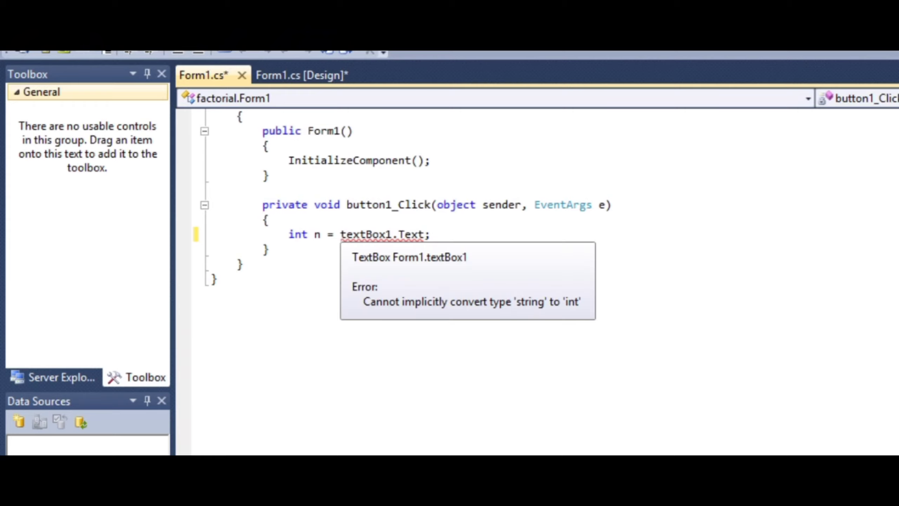
pyautogui.write('convert')
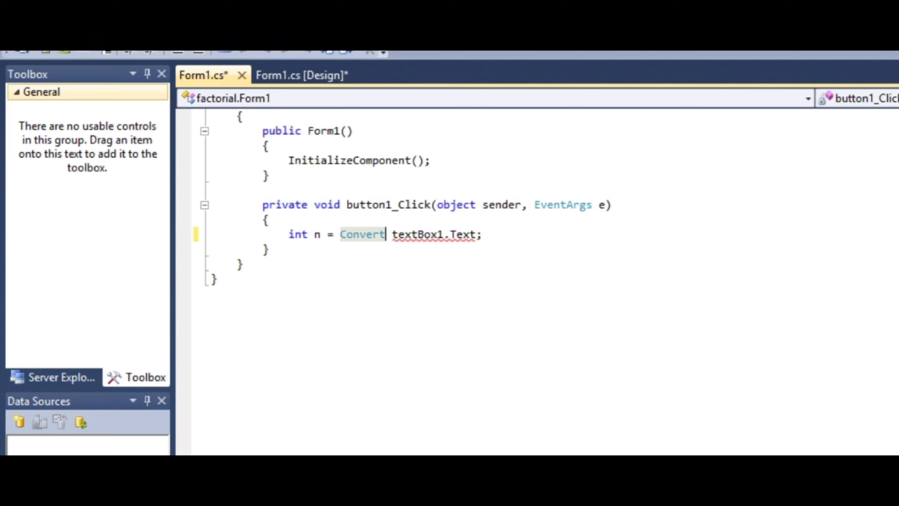
pyautogui.write('.to')
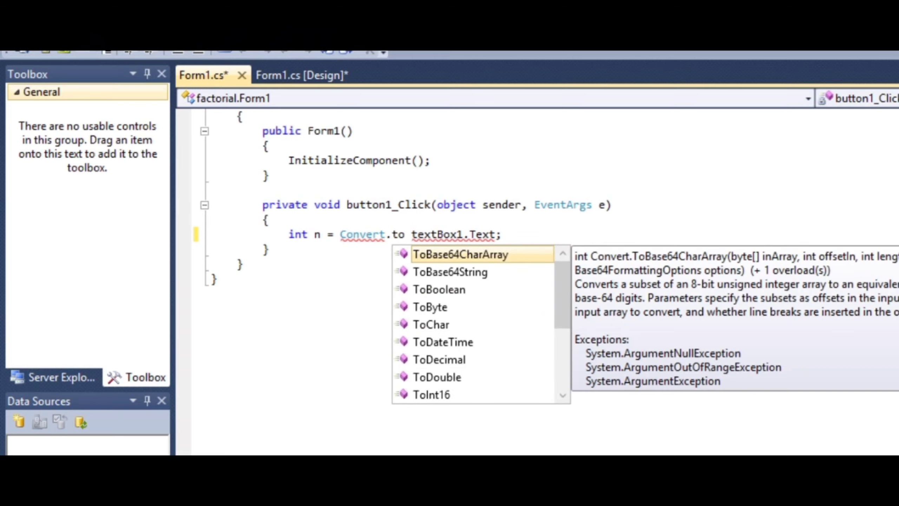
pyautogui.write('int')
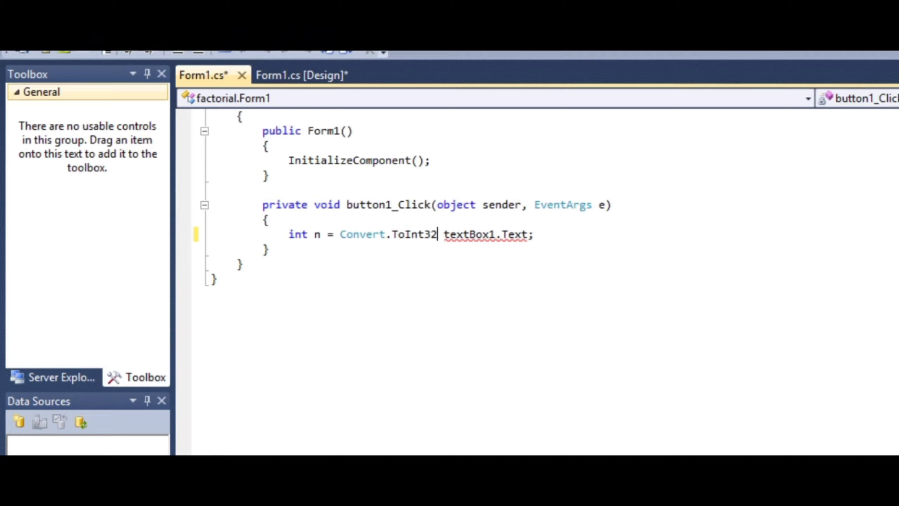
pyautogui.write('(')
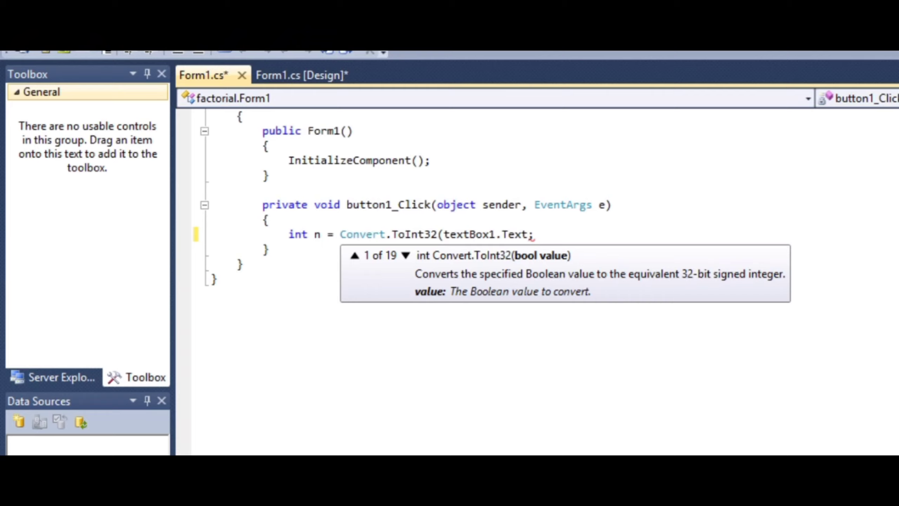
pyautogui.doubleClick(514, 235)
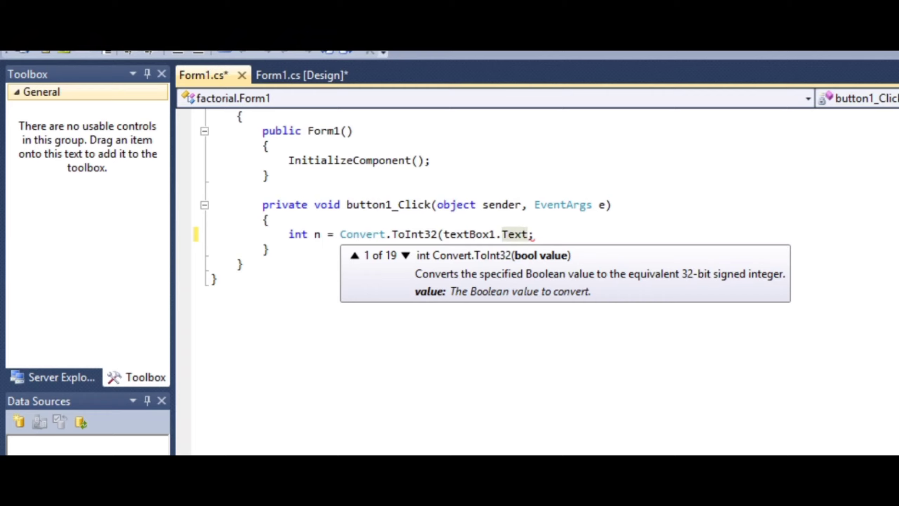
pyautogui.write(')')
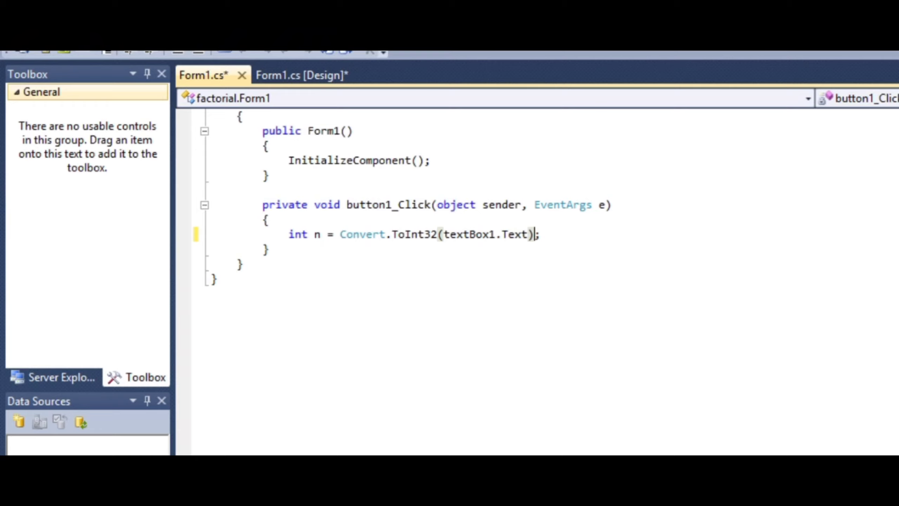
pyautogui.press('enter')
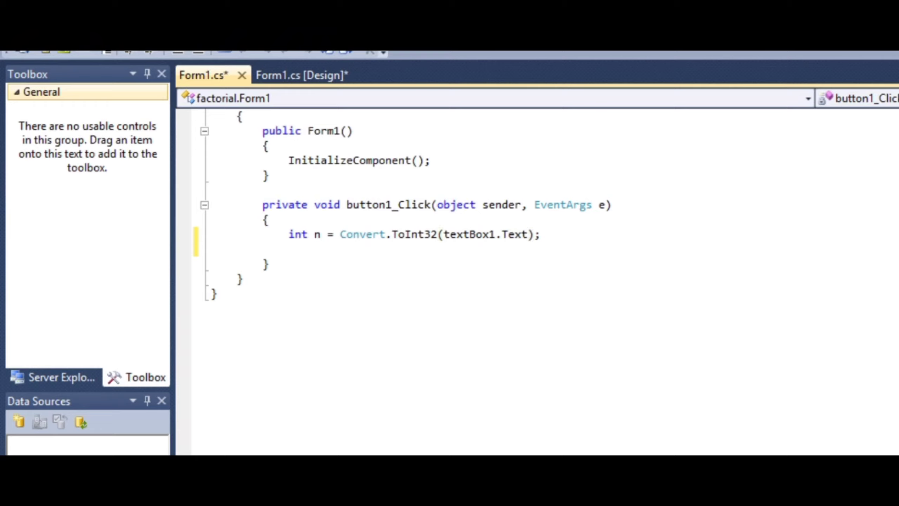
# - Declare int fact = 1 in the click handler
pyautogui.write('int')
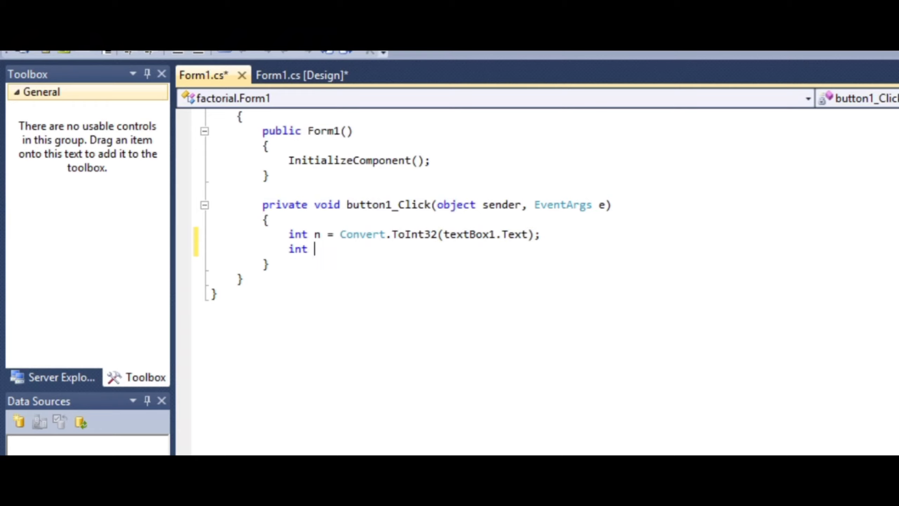
pyautogui.write('fact')
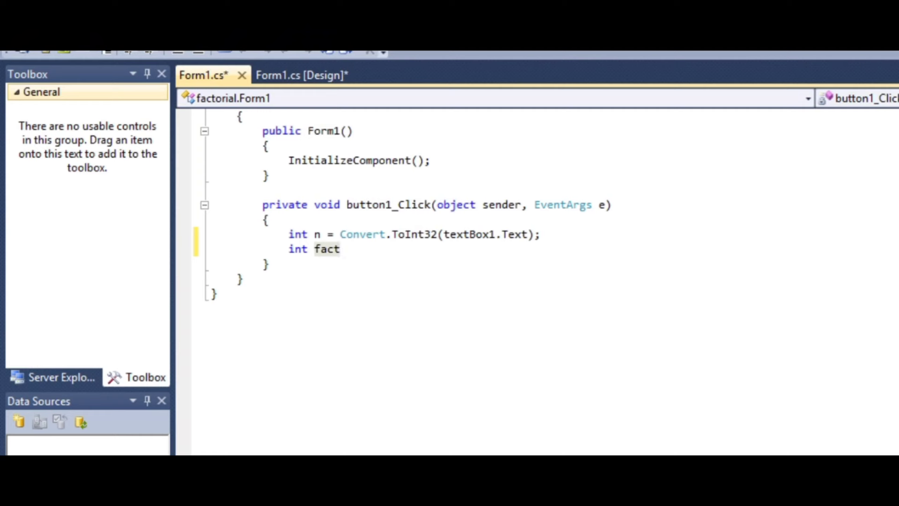
pyautogui.write('=')
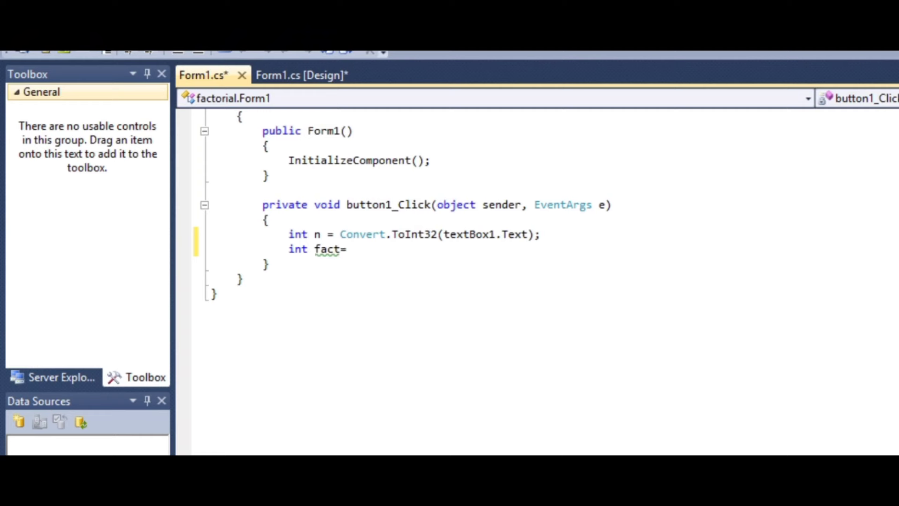
pyautogui.write('1;')
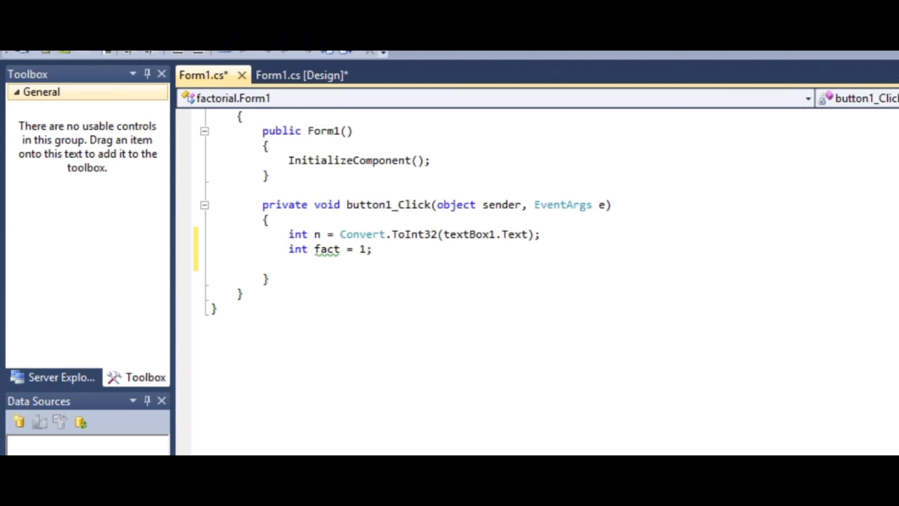
# - Add an empty while (n>1) loop with braces
pyautogui.write('wh')
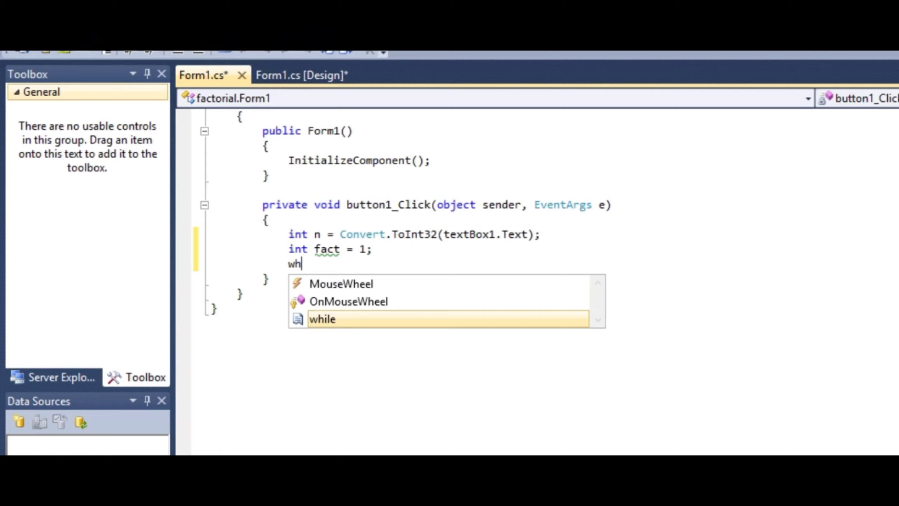
pyautogui.press('Tab')
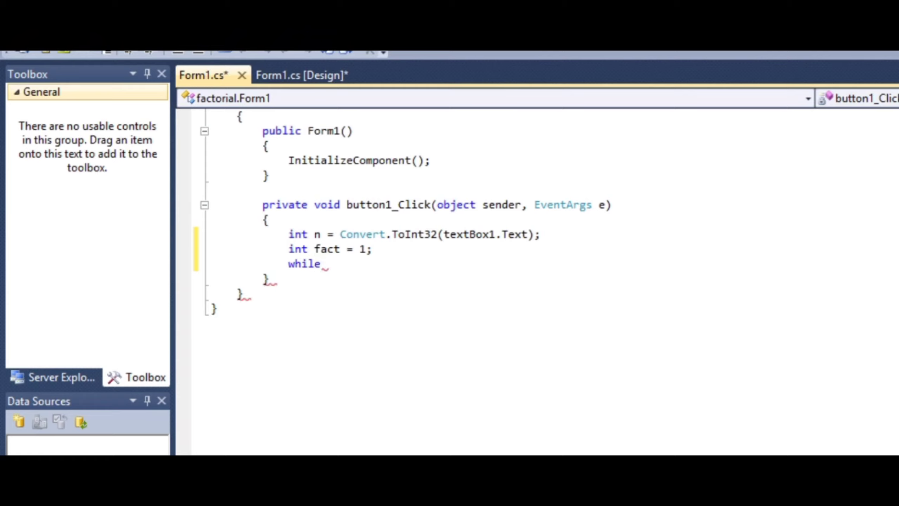
pyautogui.write('()')
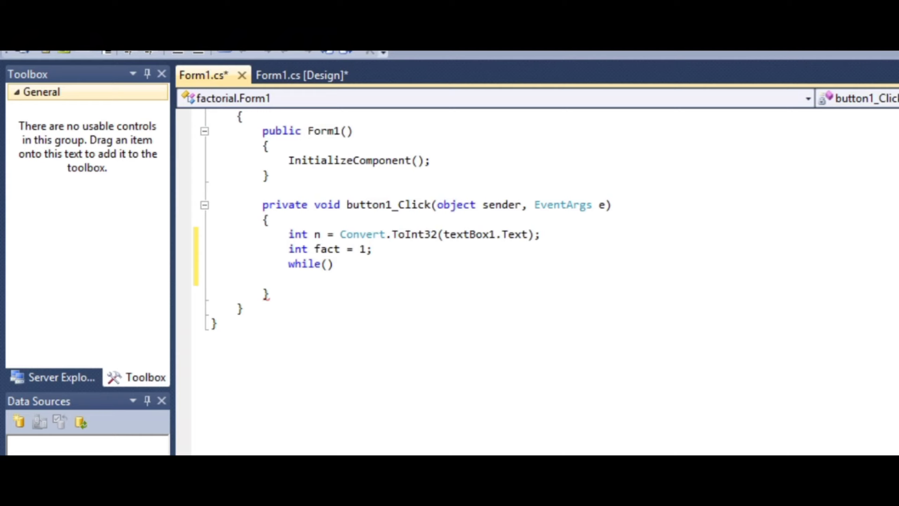
pyautogui.write('{}')
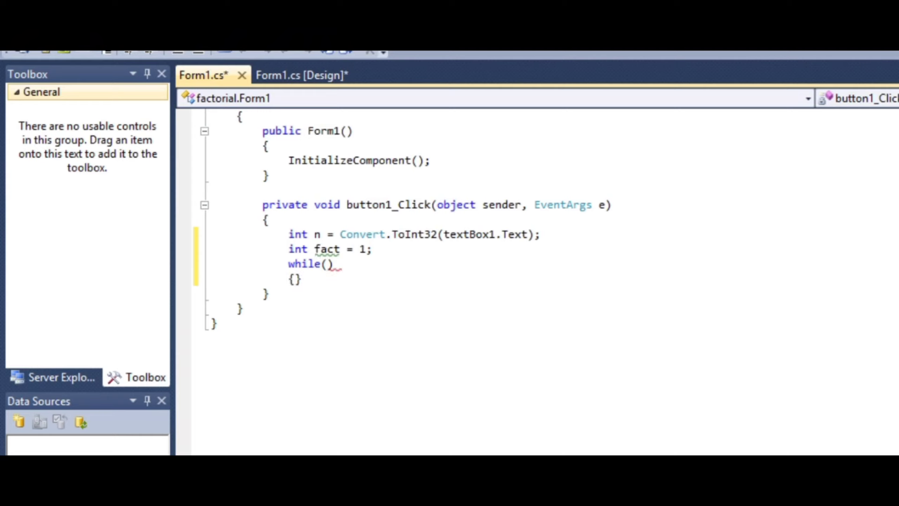
pyautogui.write('n')
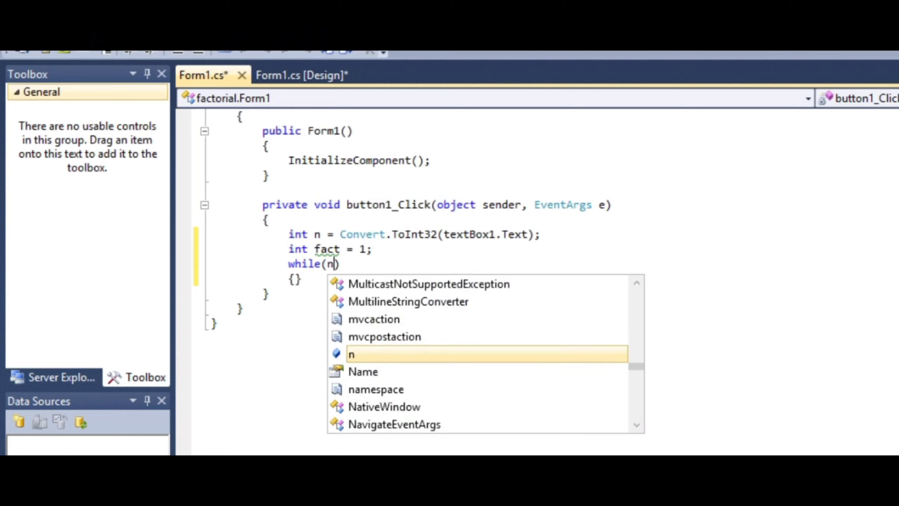
pyautogui.write('>')
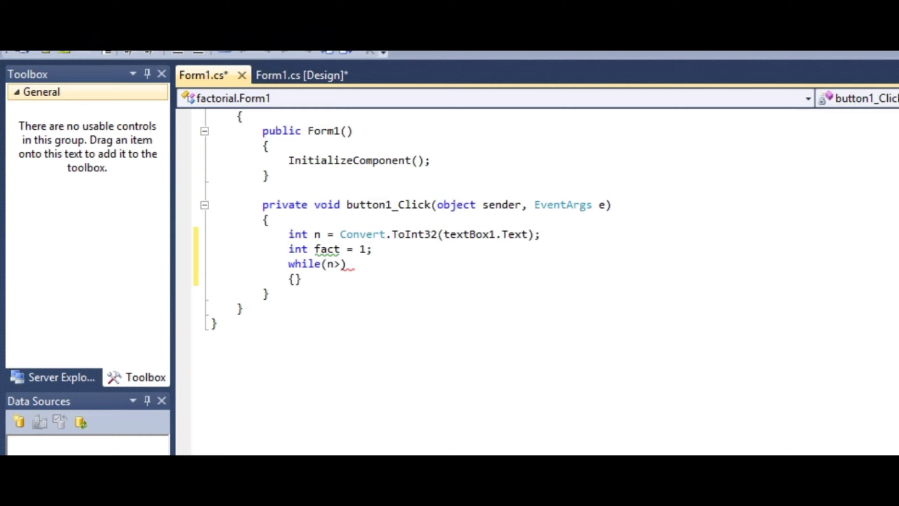
pyautogui.write('1')
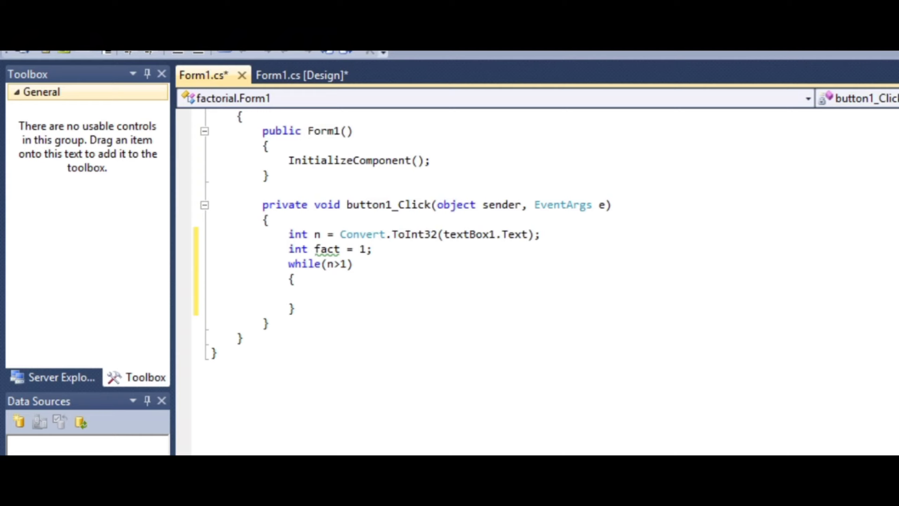
# - Write the comment //n=5; fact=5*4*3*2*1=120 on a new line
pyautogui.press('enter')
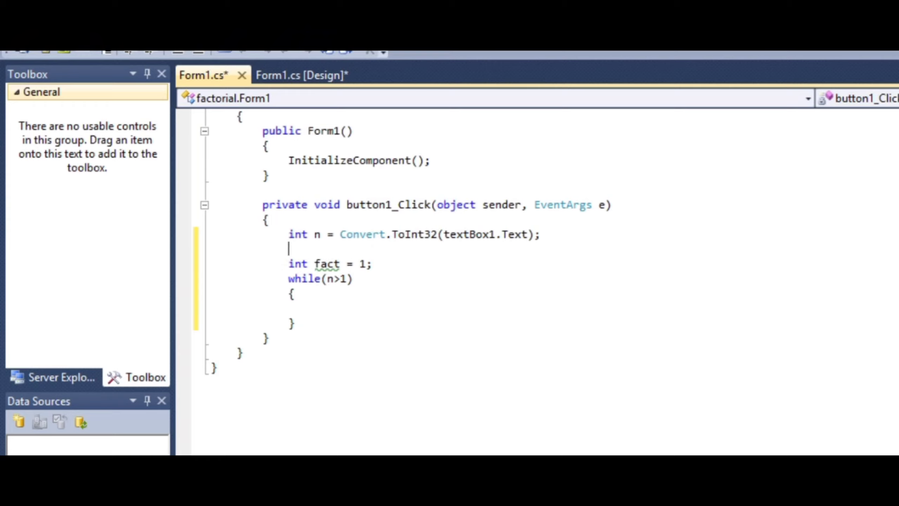
pyautogui.write('n=')
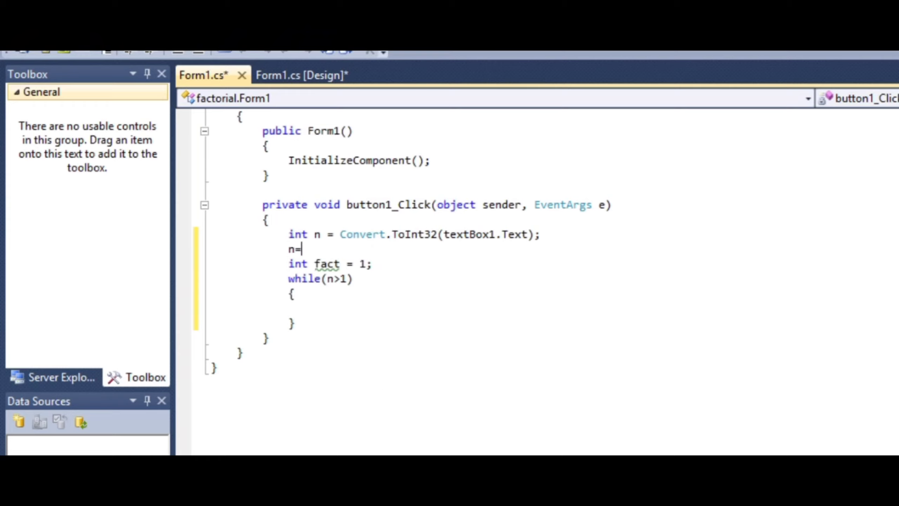
pyautogui.write('5')
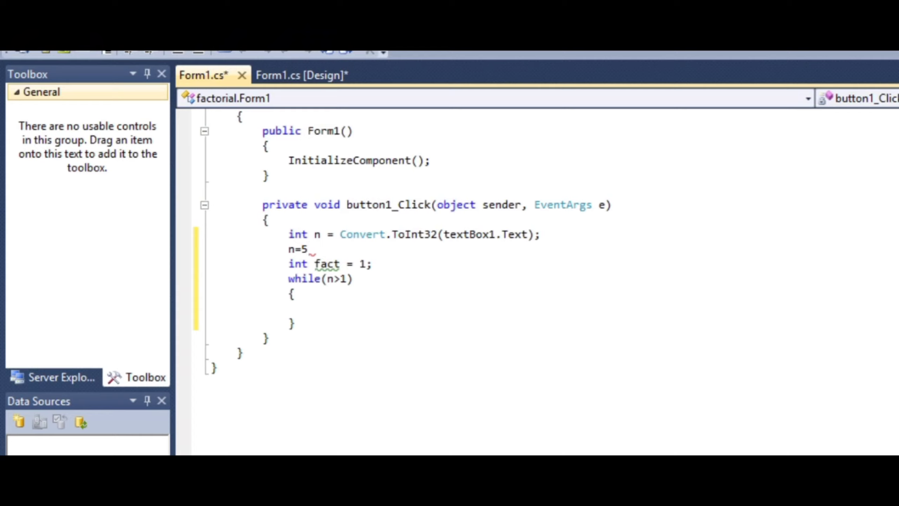
pyautogui.write('//')
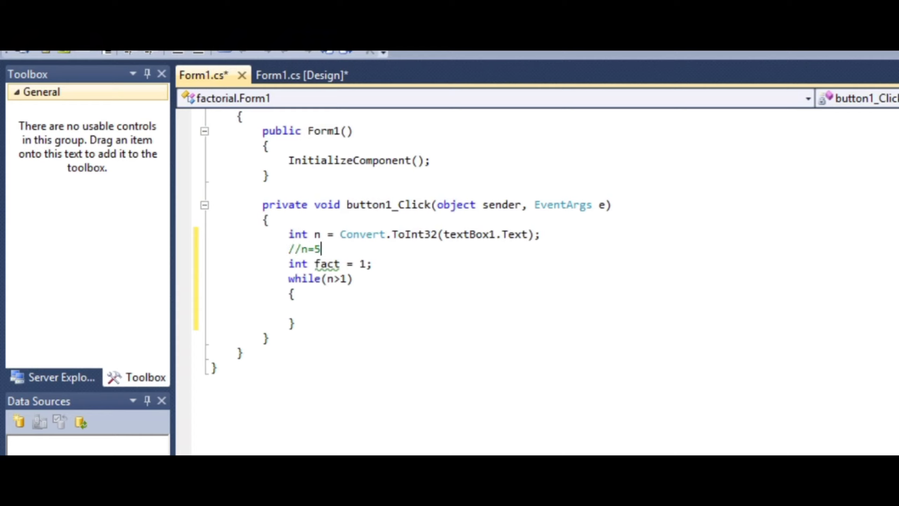
pyautogui.write(';')
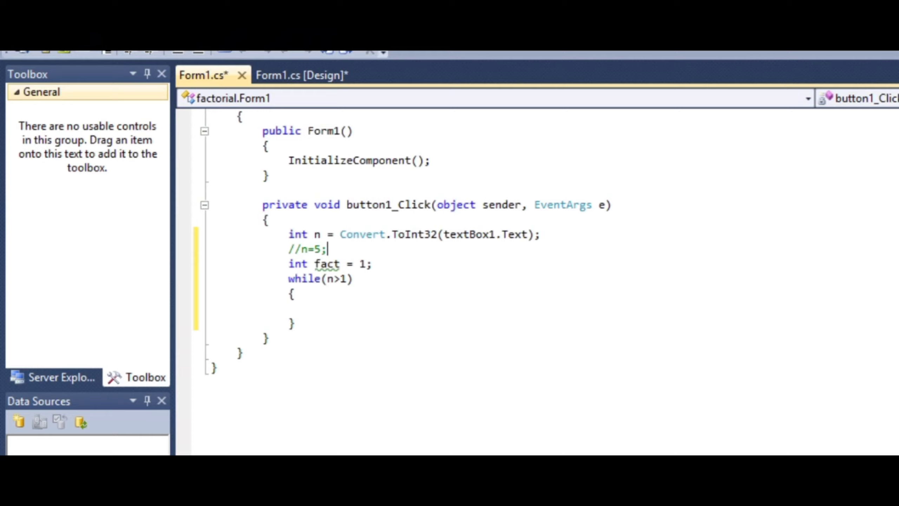
pyautogui.write('fact')
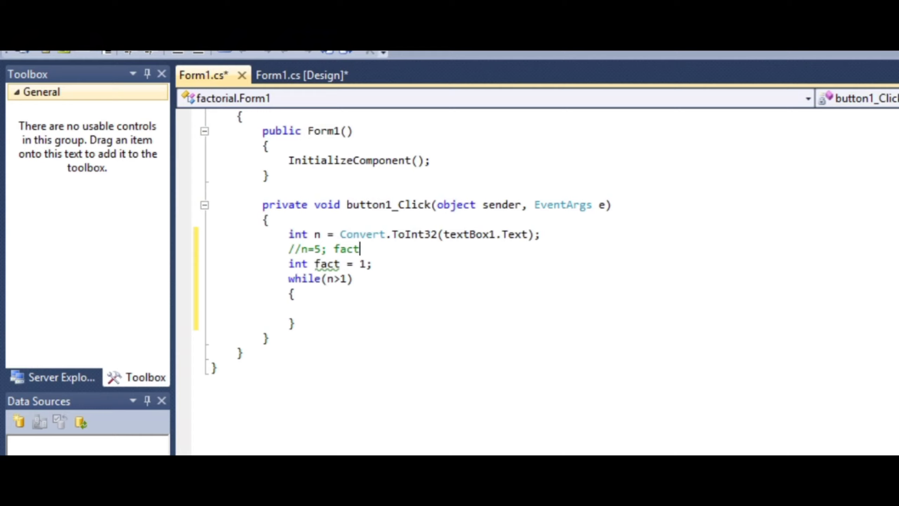
pyautogui.write('=')
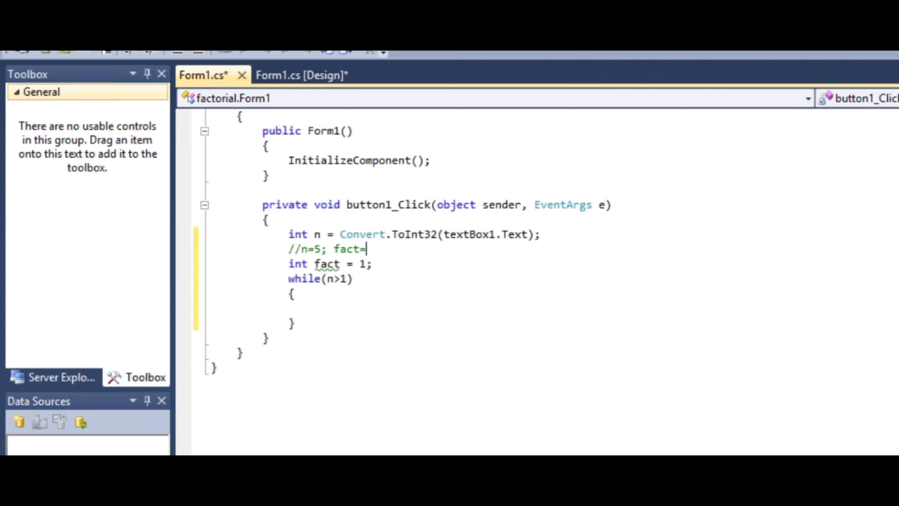
pyautogui.write('5*')
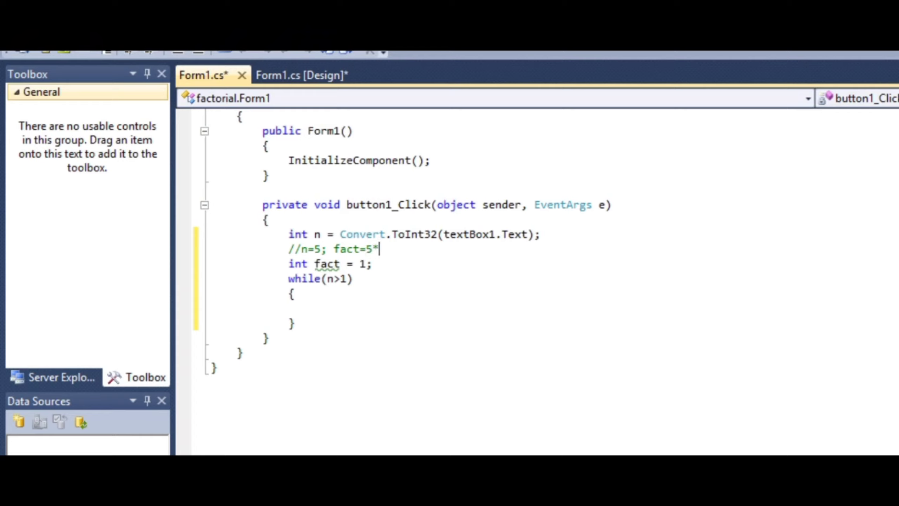
pyautogui.write('4/3')
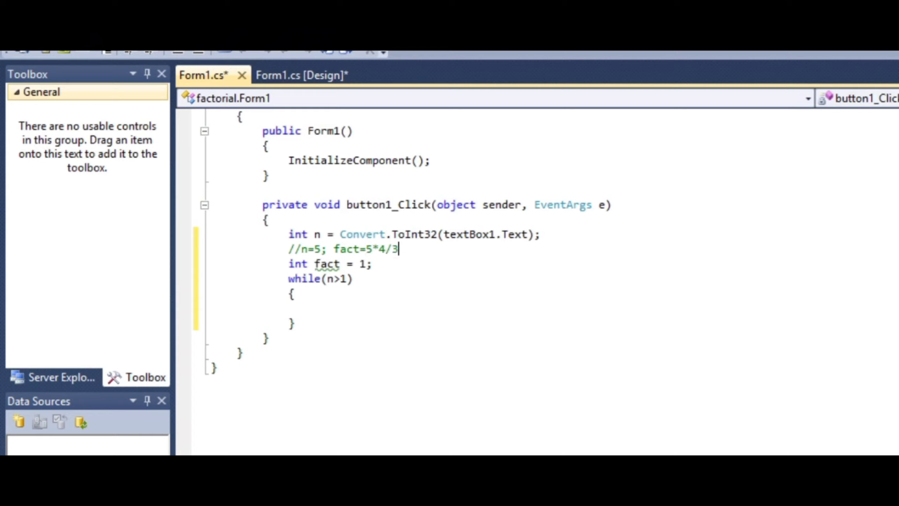
pyautogui.press('Backspace')
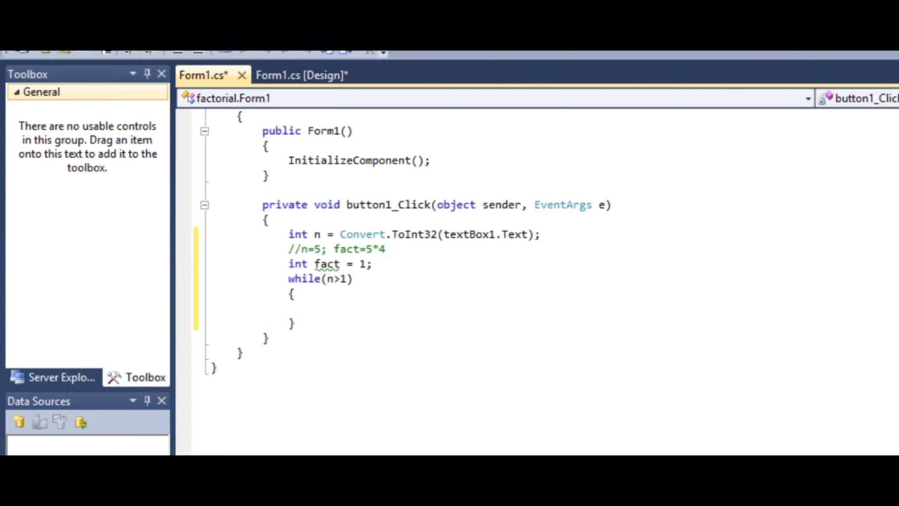
pyautogui.write('*3')
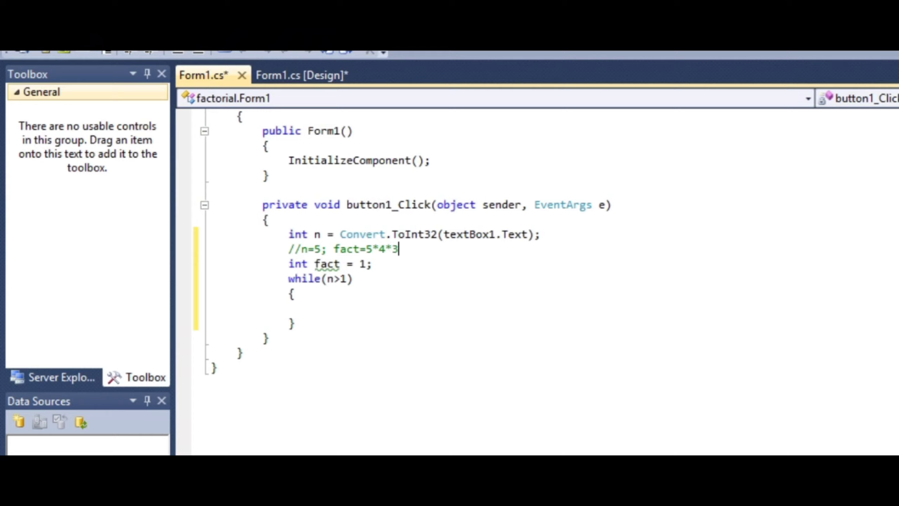
pyautogui.write('*2*1')
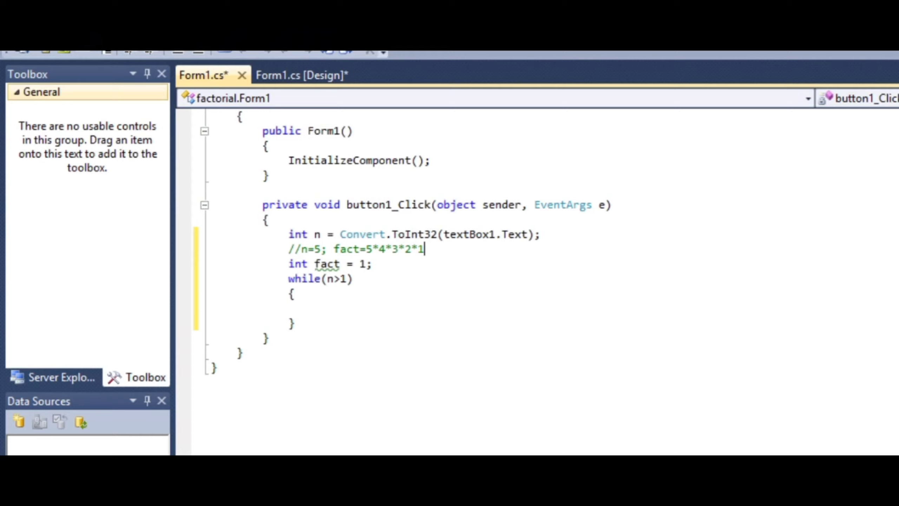
pyautogui.write('=120')
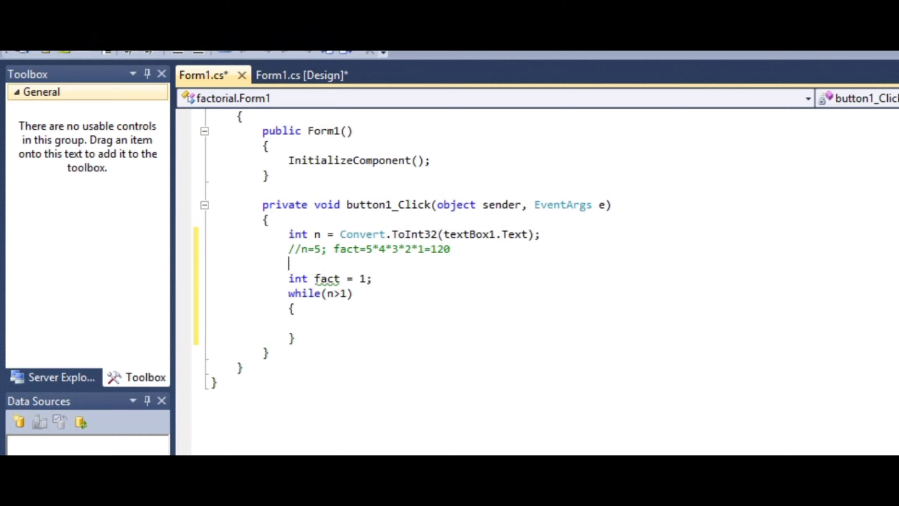
# - Write the comment //factorial=n*(n-1)*(n-2)*.........*1
pyautogui.write('//fac')
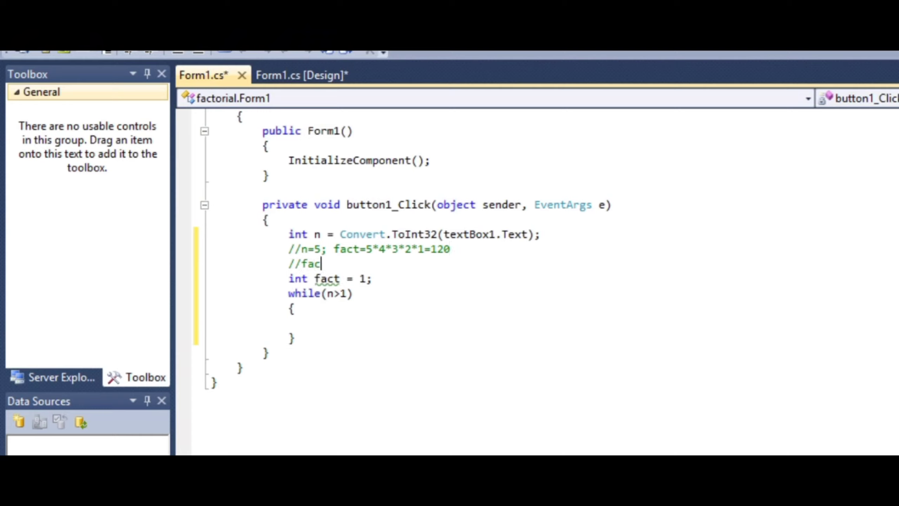
pyautogui.write('tori')
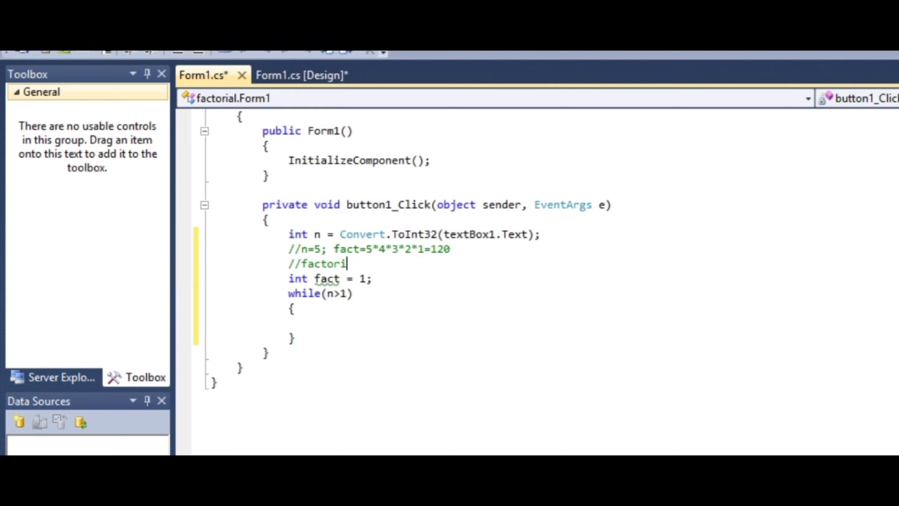
pyautogui.write('al')
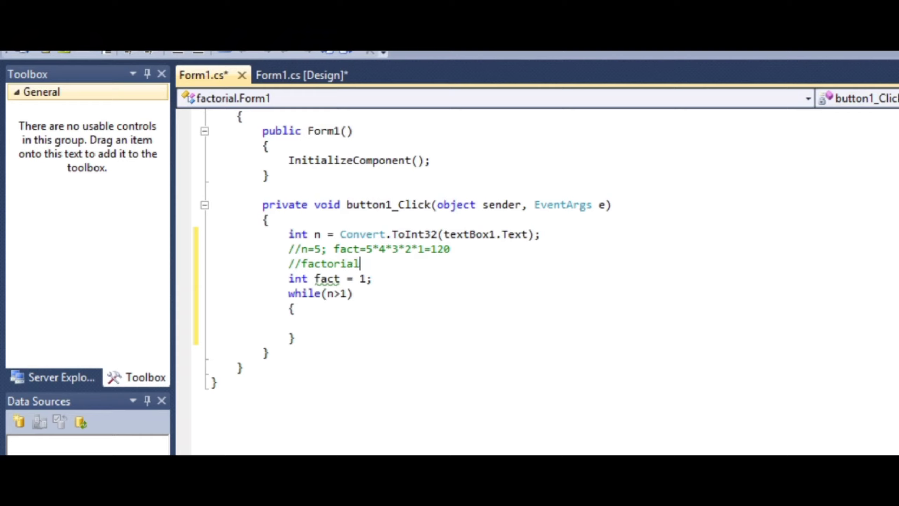
pyautogui.write('=')
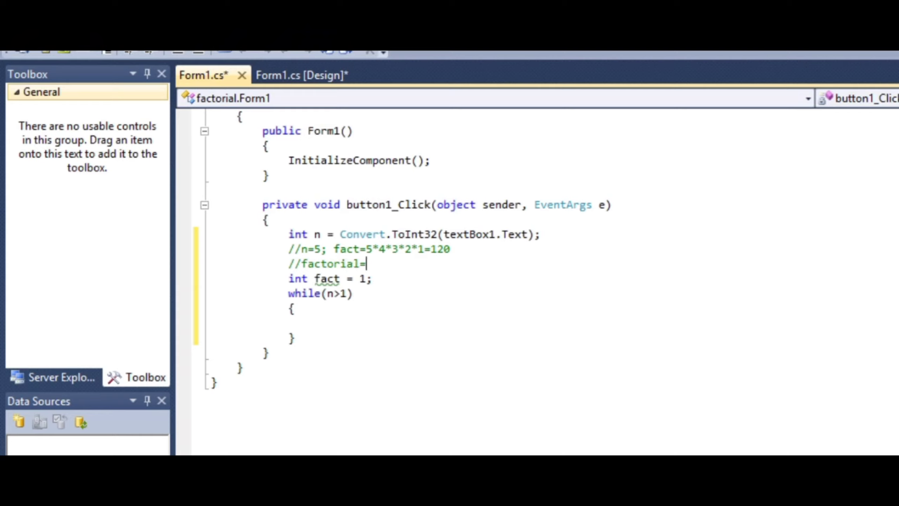
pyautogui.write('n*')
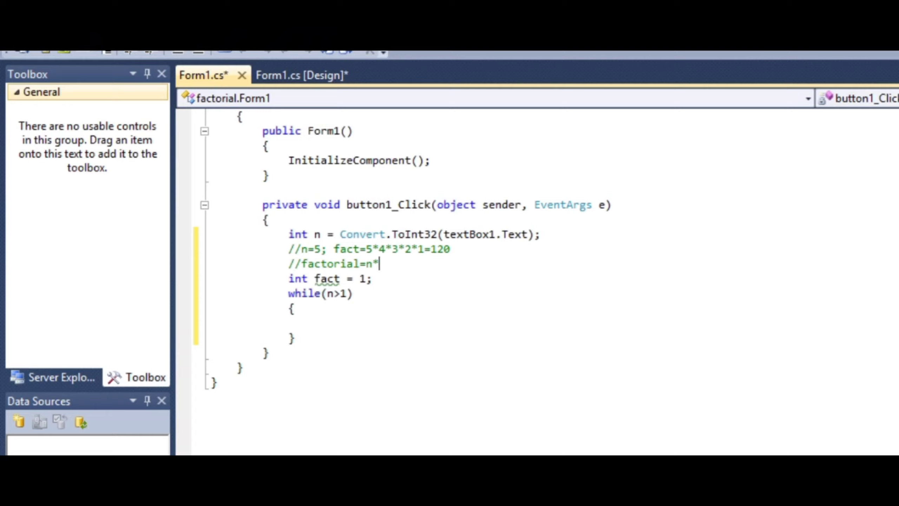
pyautogui.write('n')
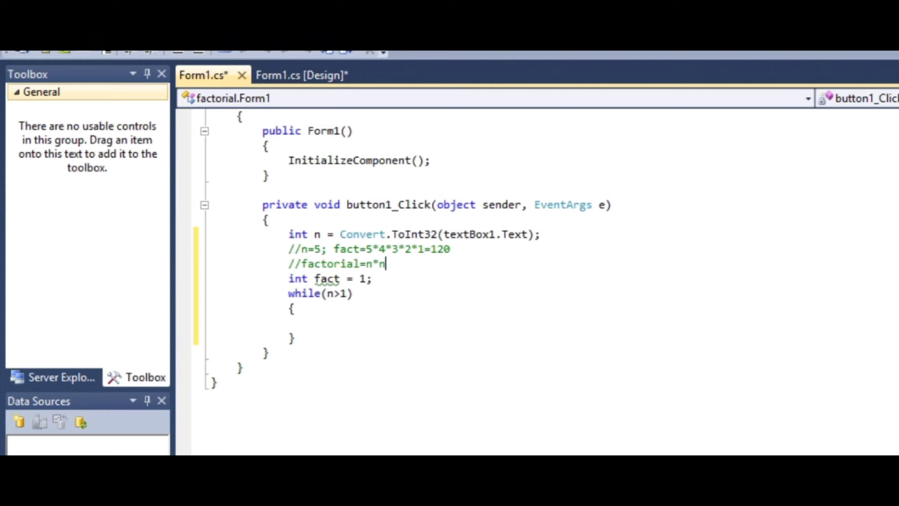
pyautogui.write('-1')
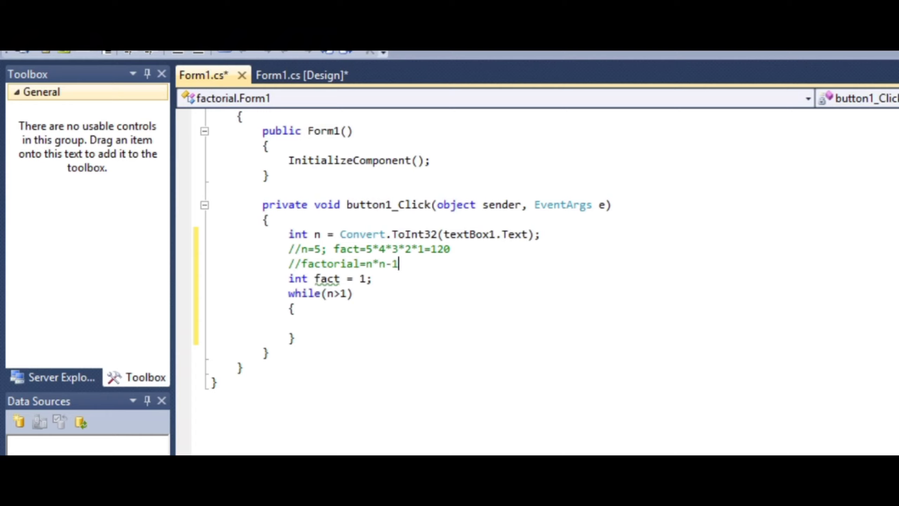
pyautogui.write('*')
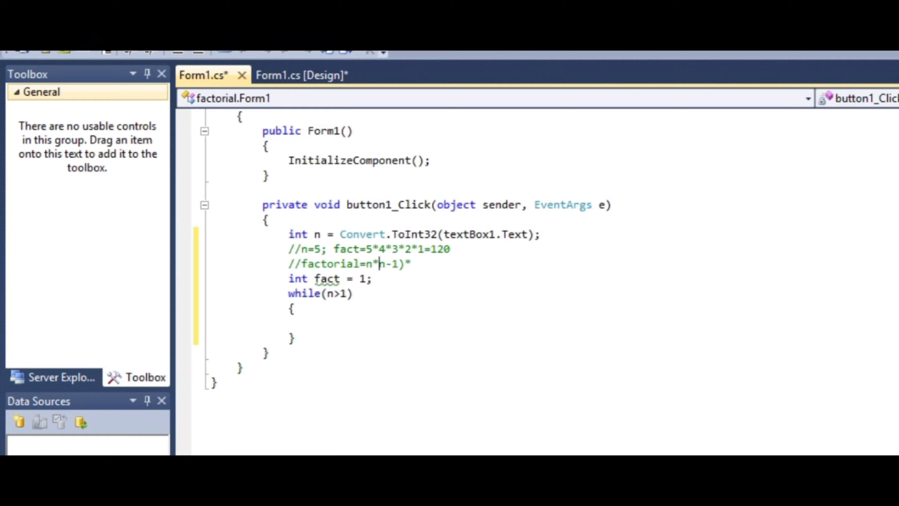
pyautogui.write('(')
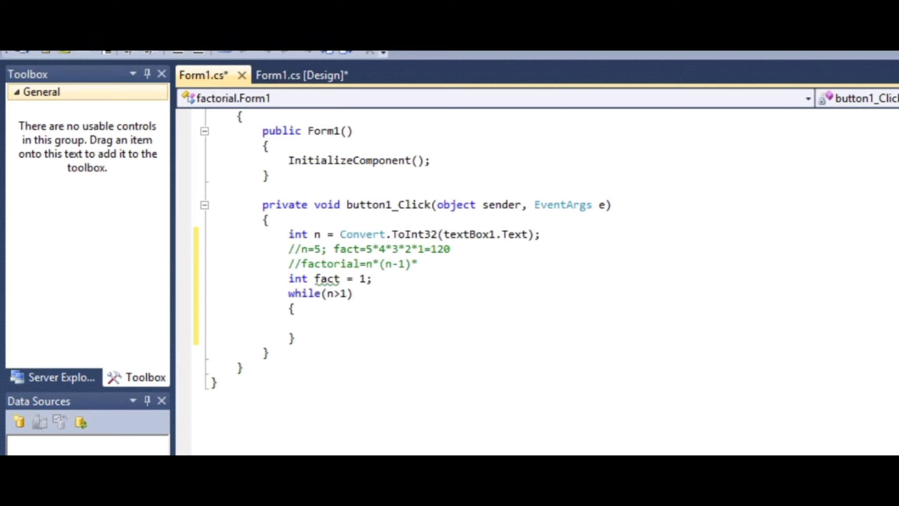
pyautogui.write('(n')
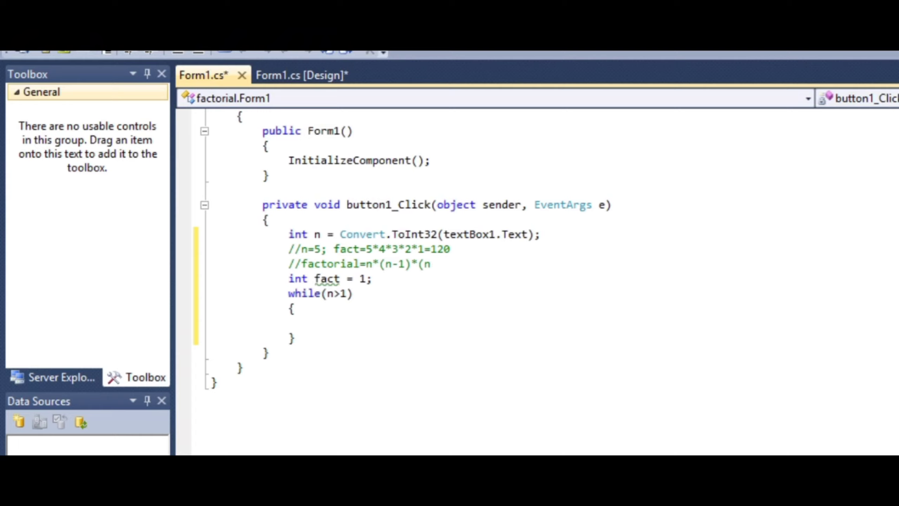
pyautogui.write('-2')
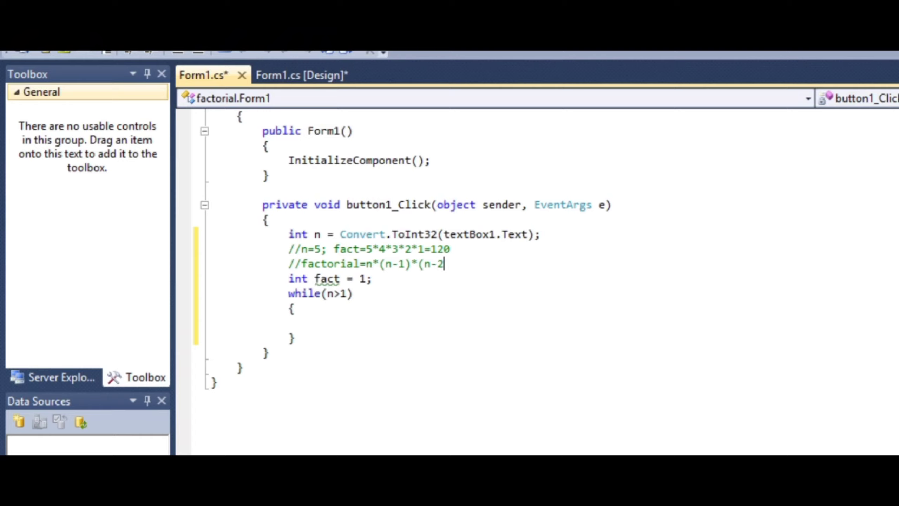
pyautogui.write(')')
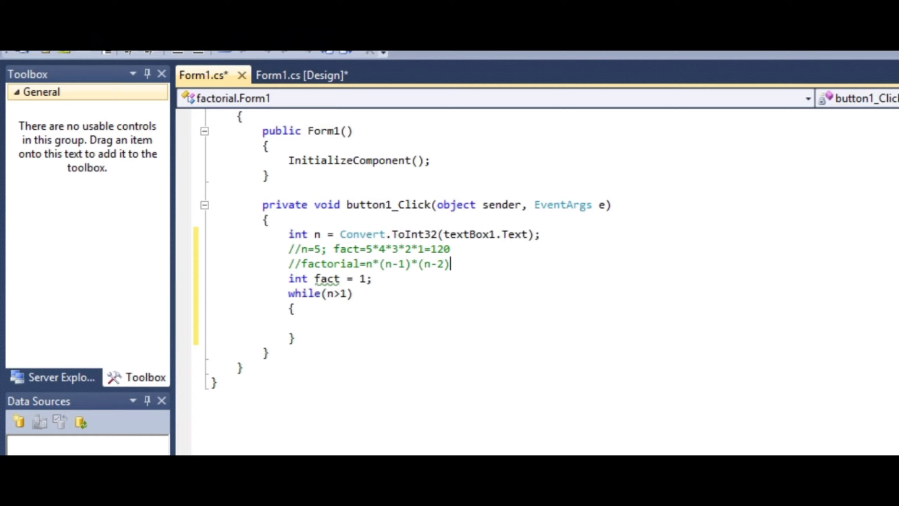
pyautogui.write('*')
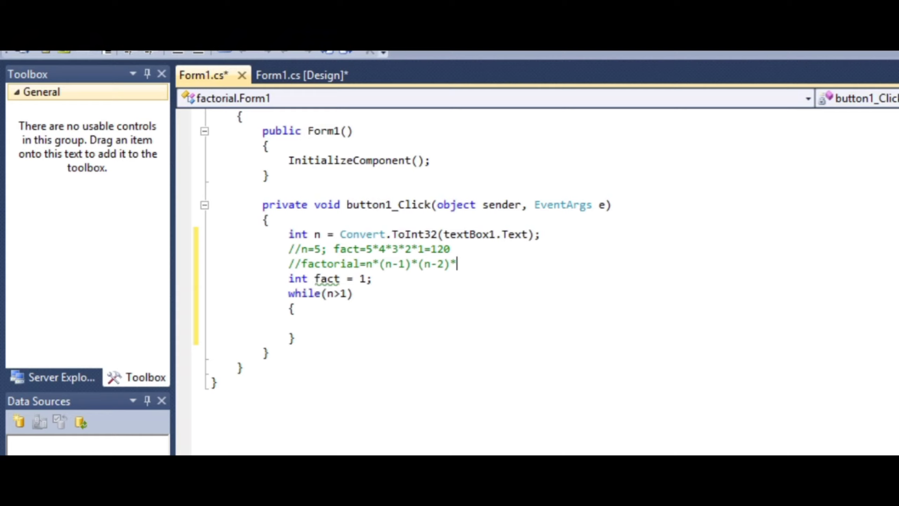
pyautogui.write('.')
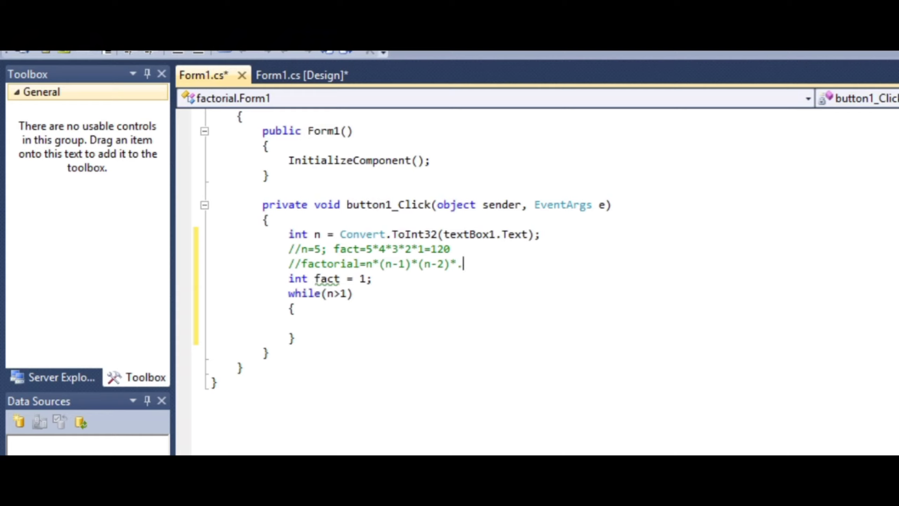
pyautogui.write('........')
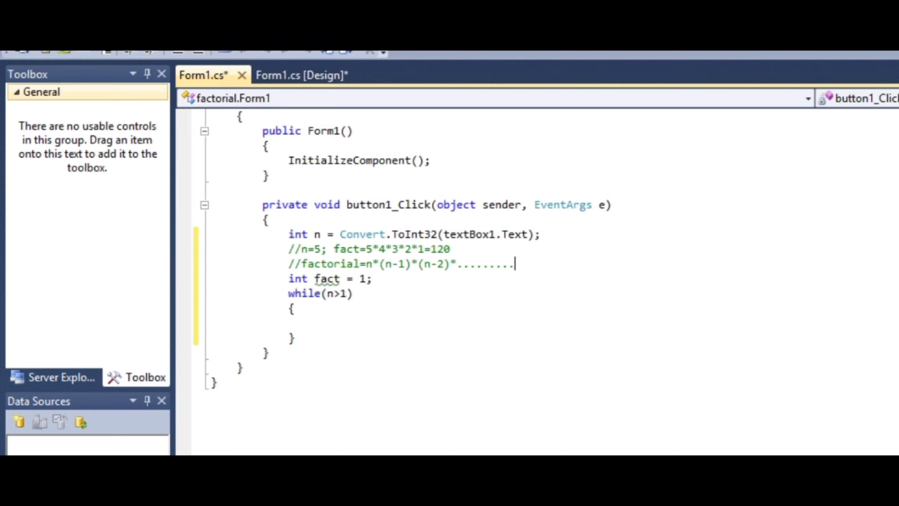
pyautogui.write('*1')
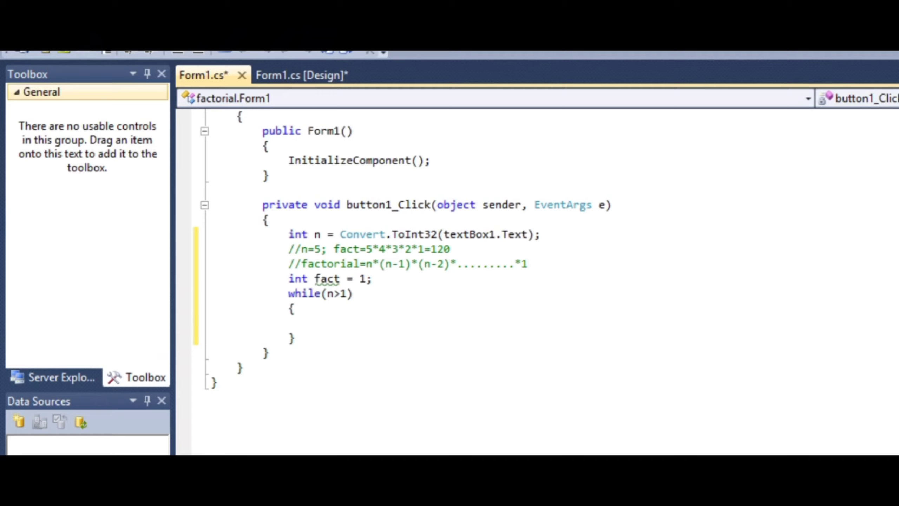
# - Write 'fact = fact * n;' as the first line of the while loop body
pyautogui.write('n')
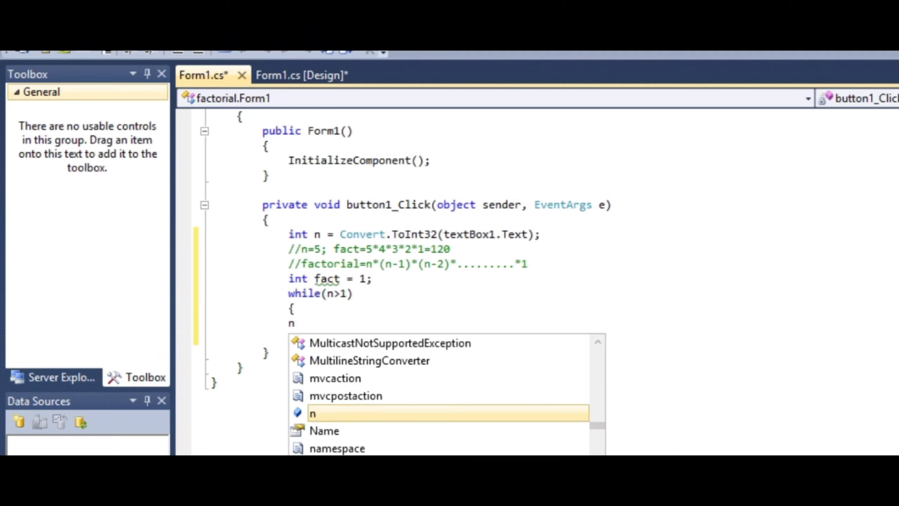
pyautogui.write('fact')
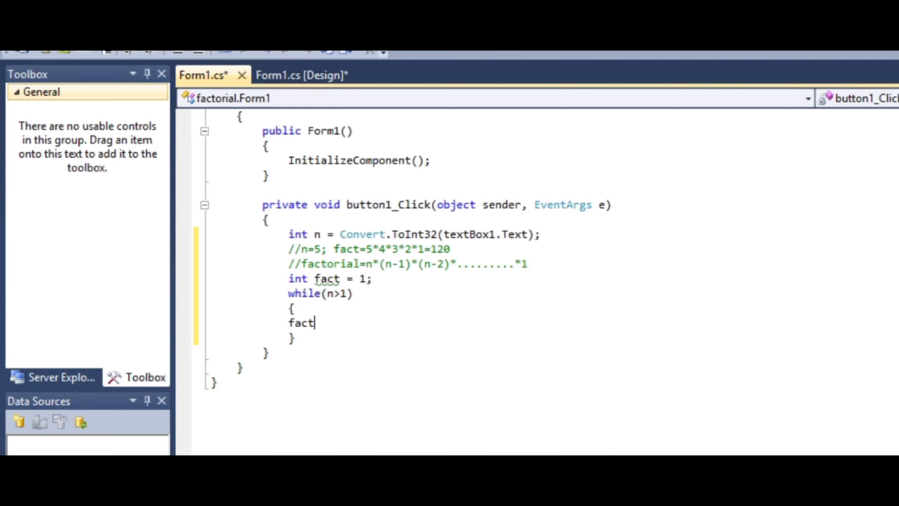
pyautogui.write('=')
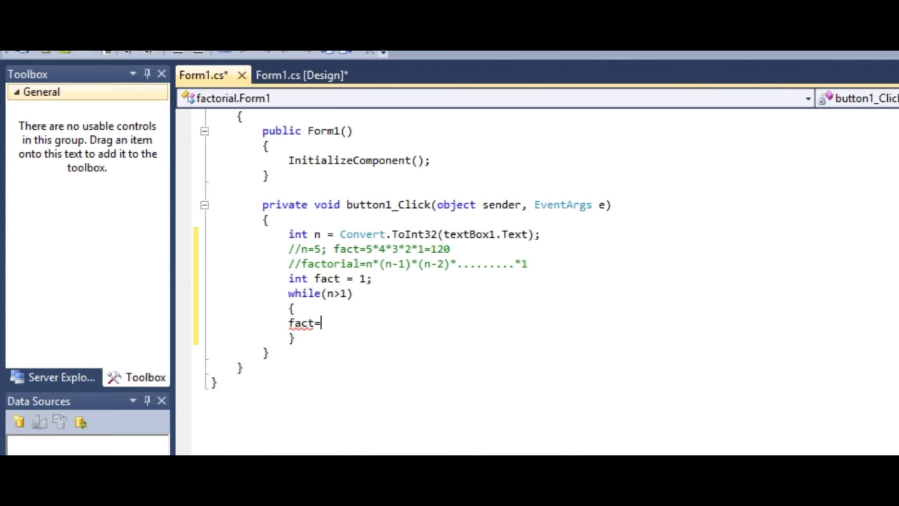
pyautogui.write('fact')
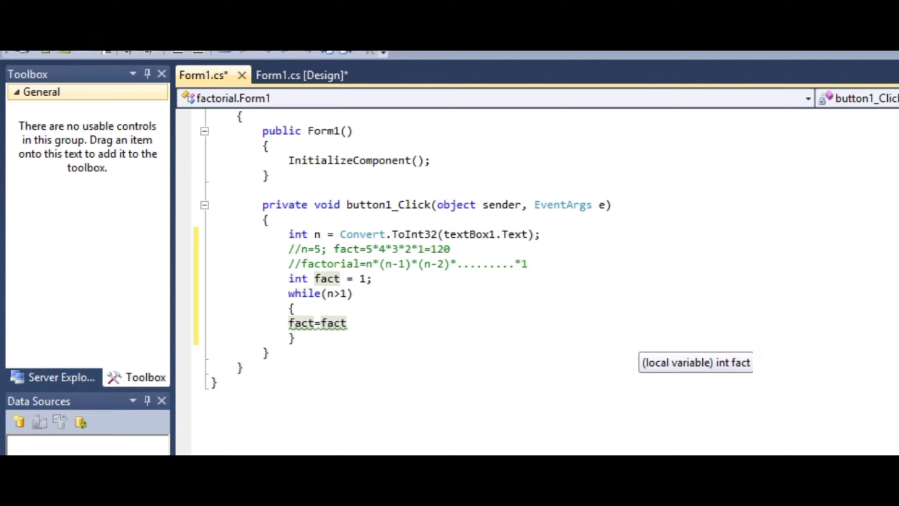
pyautogui.write('*')
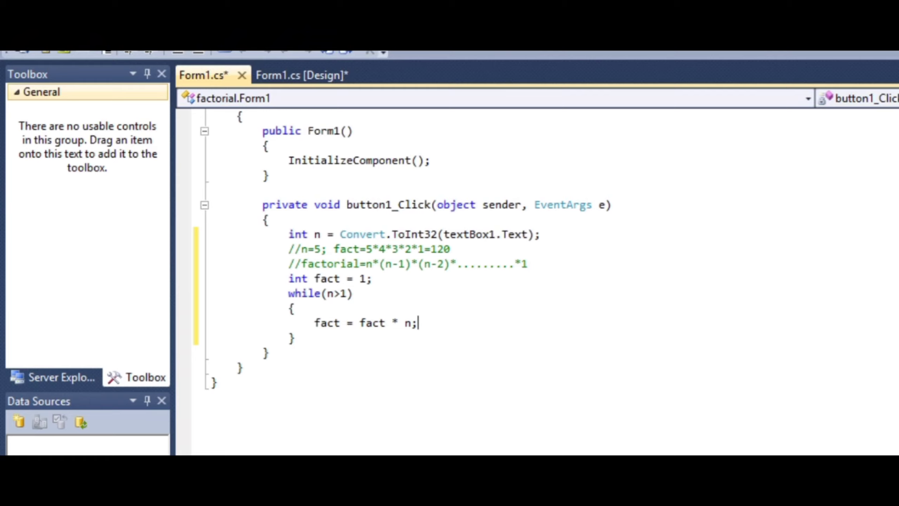
pyautogui.press('enter')
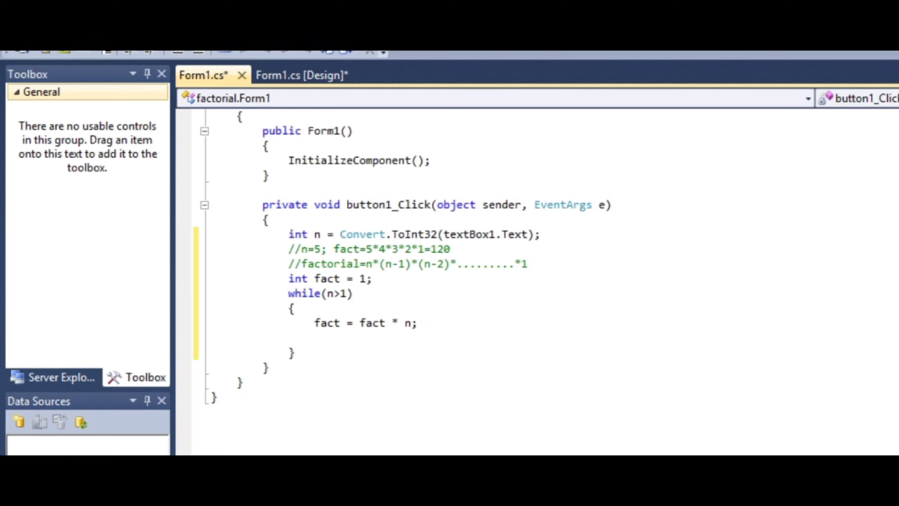
# - Write 'n = n - 1;' with a trailing '//n--;' comment as the decrement line
pyautogui.write('n')
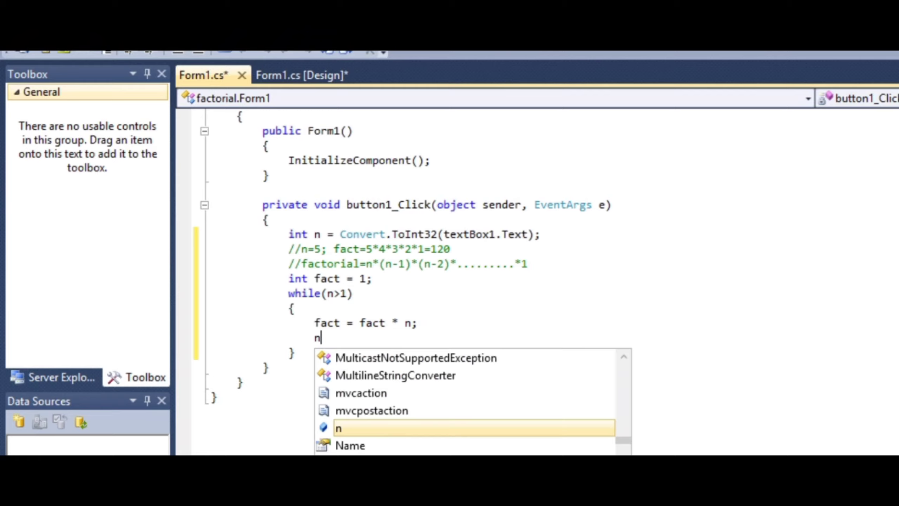
pyautogui.write('=n')
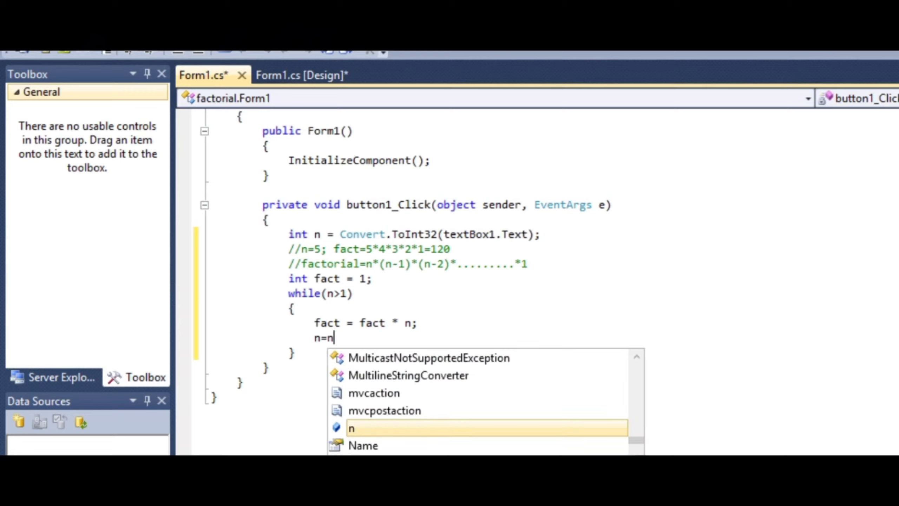
pyautogui.write('- 1;')
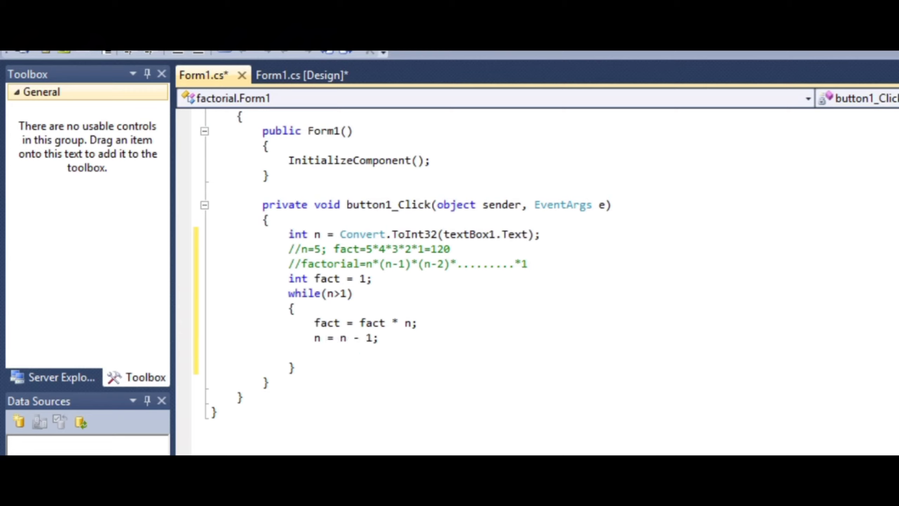
pyautogui.write('//')
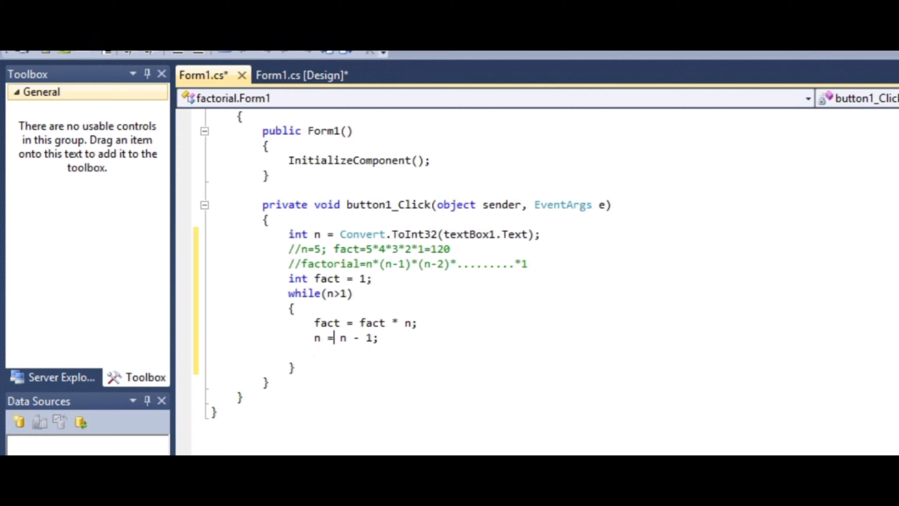
pyautogui.click(377, 338)
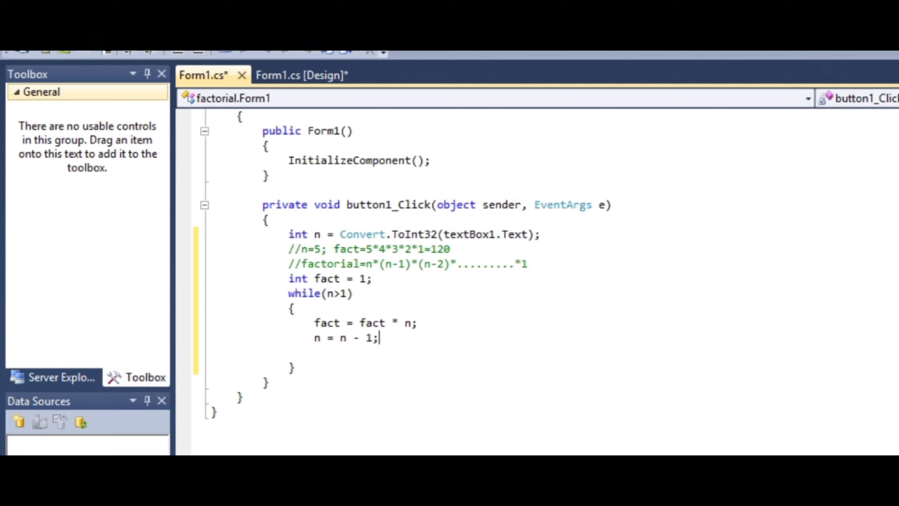
pyautogui.write('//n')
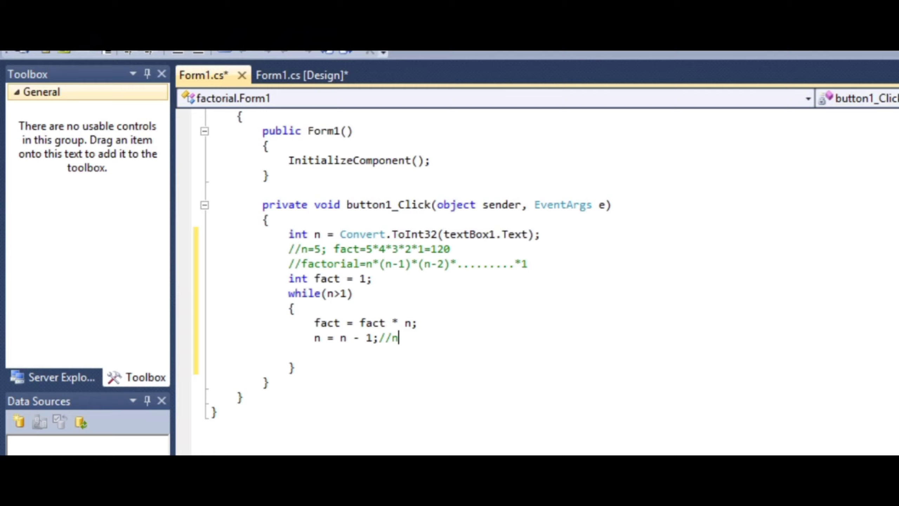
pyautogui.write('-')
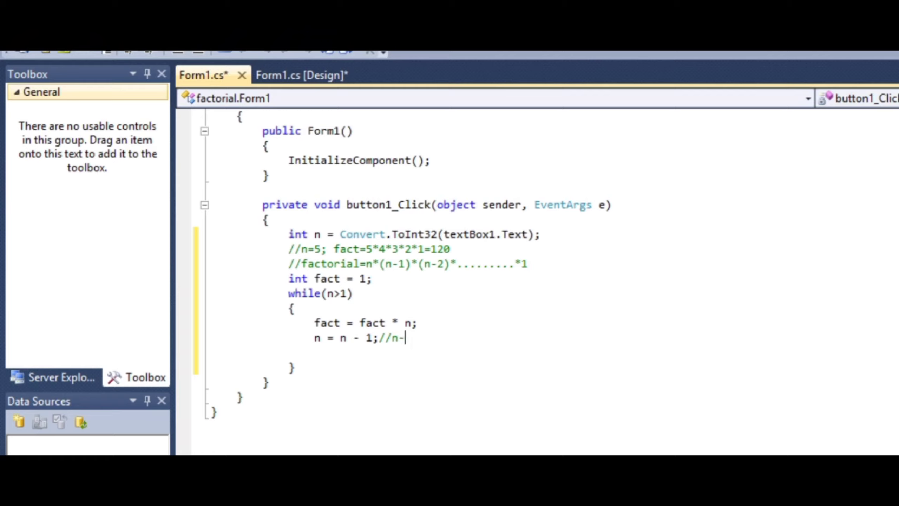
pyautogui.write('-;')
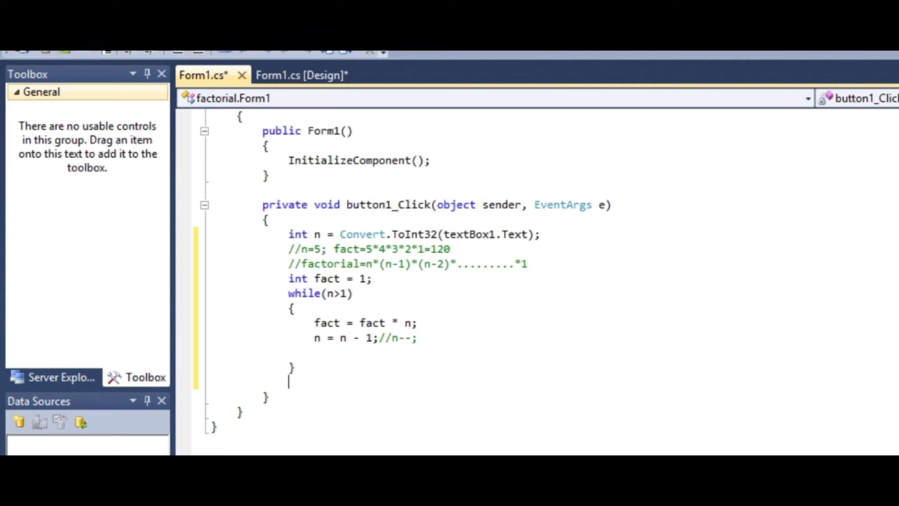
# - Begin a label2 statement below the loop and check the result label in the form design
pyautogui.write('label2')
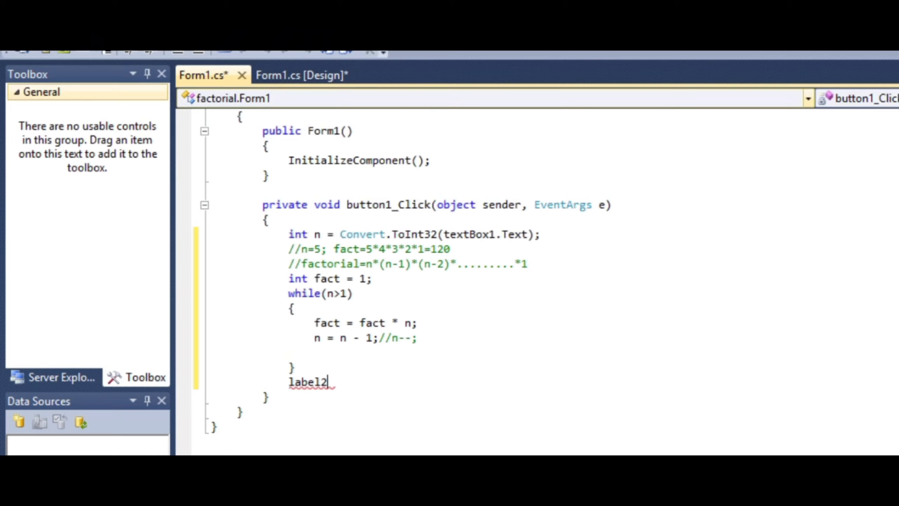
pyautogui.click(302, 75)
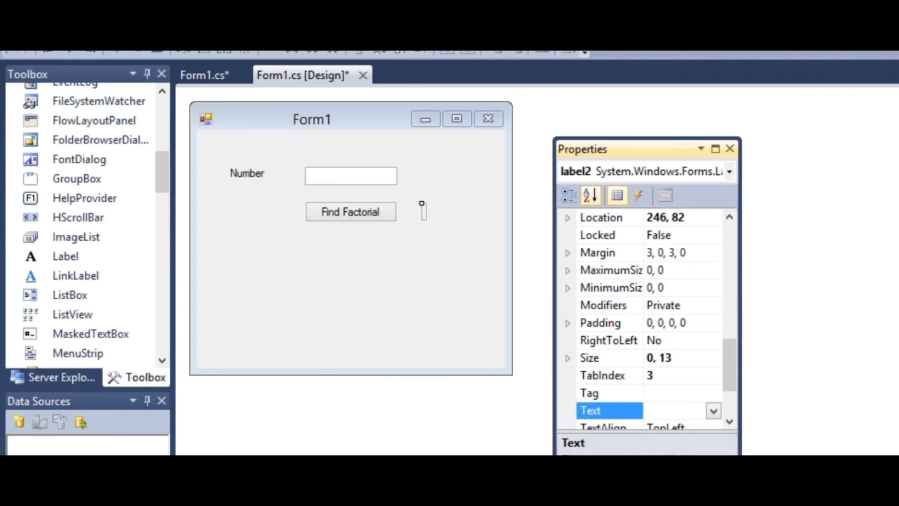
# - Complete 'label2.Text = "factorial = "+fact;' after the loop using IntelliSense
pyautogui.click(203, 75)
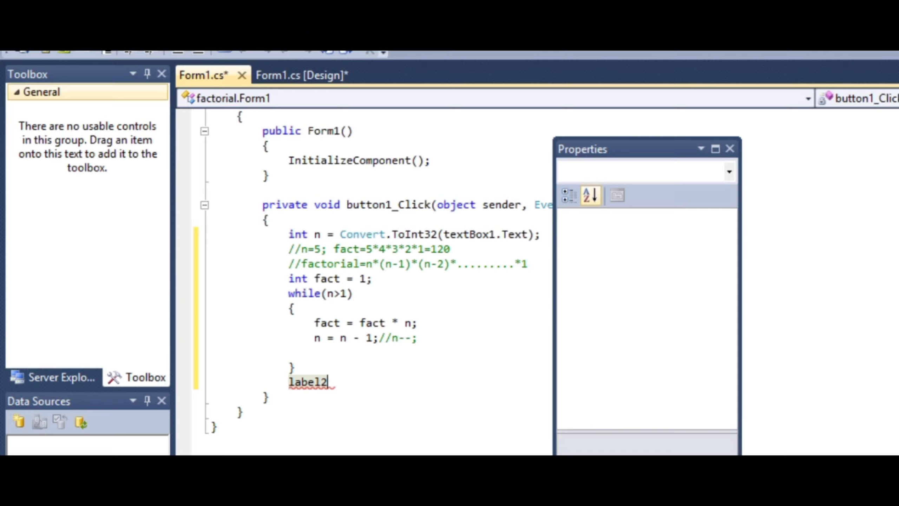
pyautogui.write('.tex')
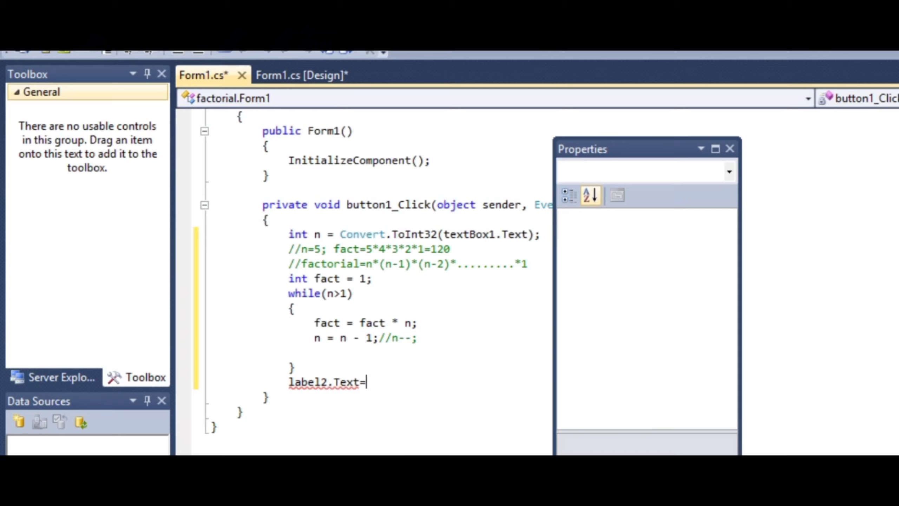
pyautogui.write('= "";')
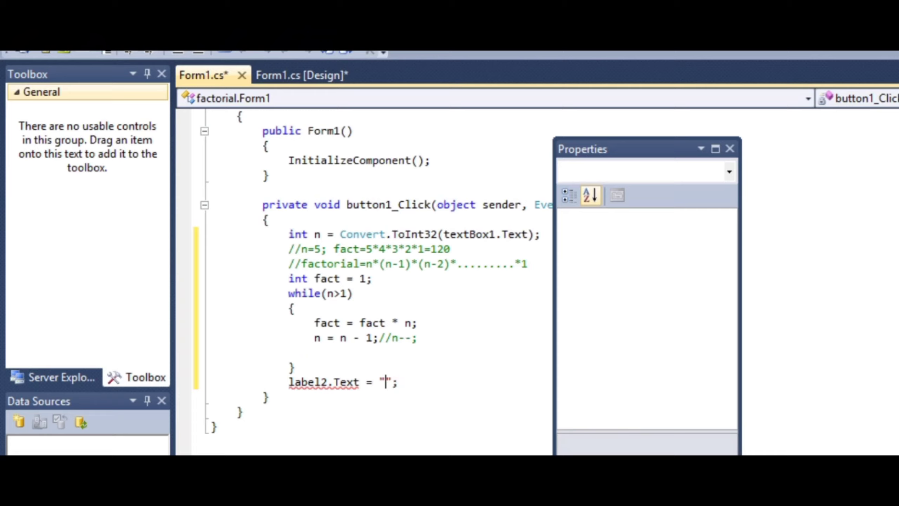
pyautogui.write('factorial')
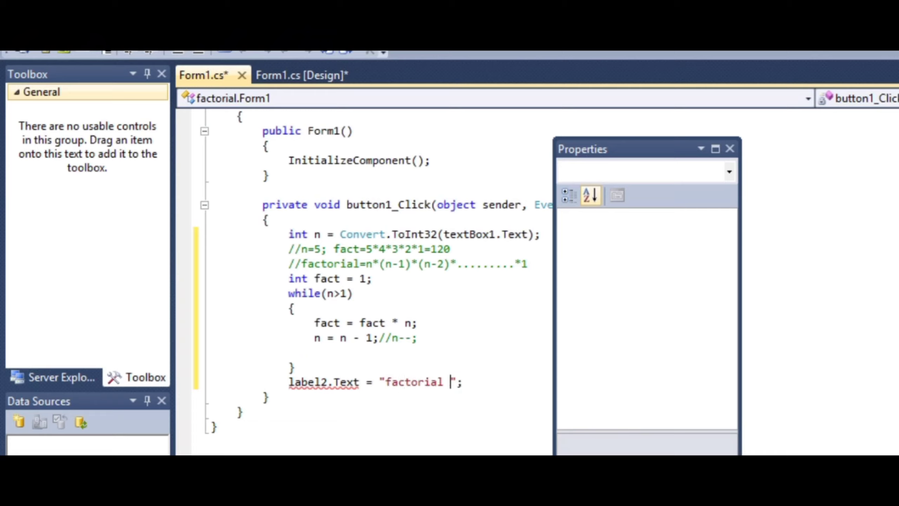
pyautogui.write('=')
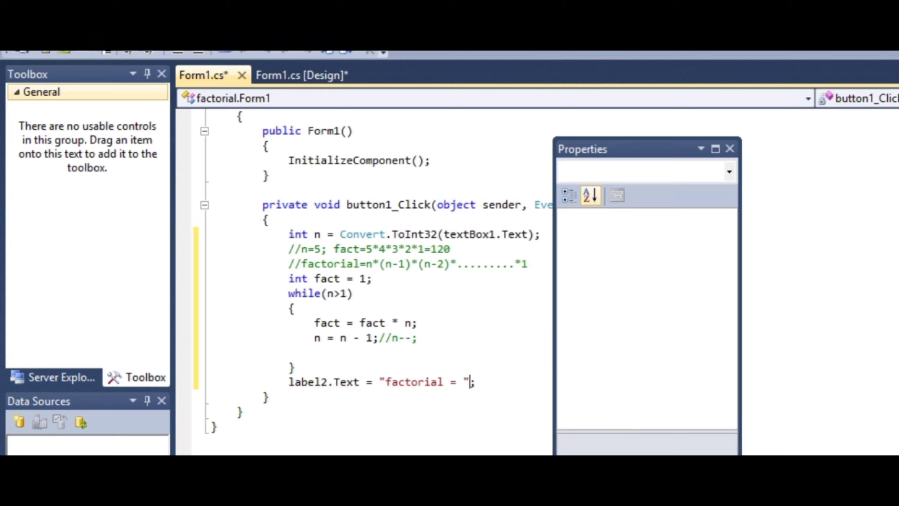
pyautogui.write('+fact')
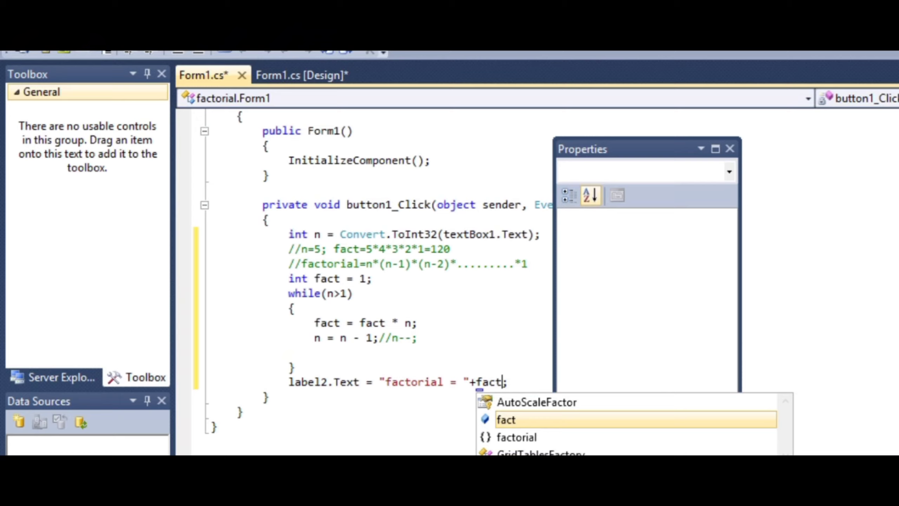
pyautogui.press('Escape')
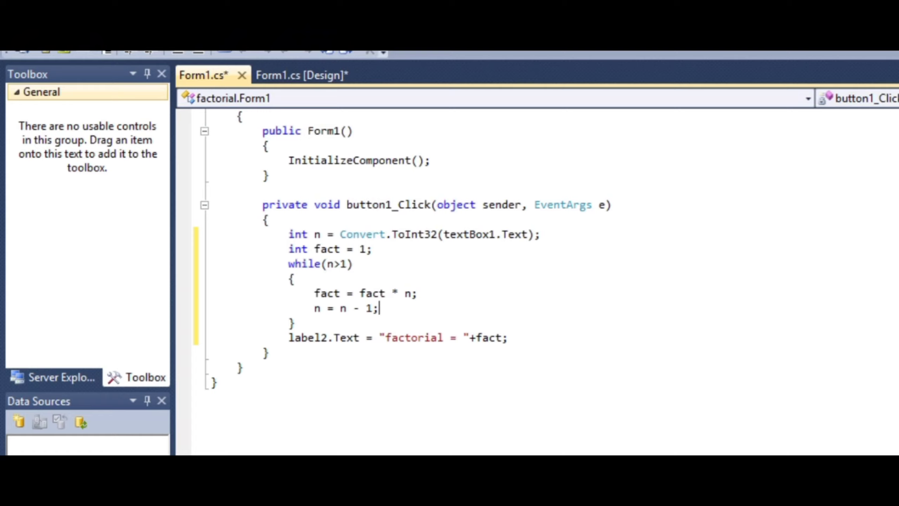
# - Save Form1.cs with Ctrl+S and start debugging to run the factorial form
pyautogui.press('ctrl+s')
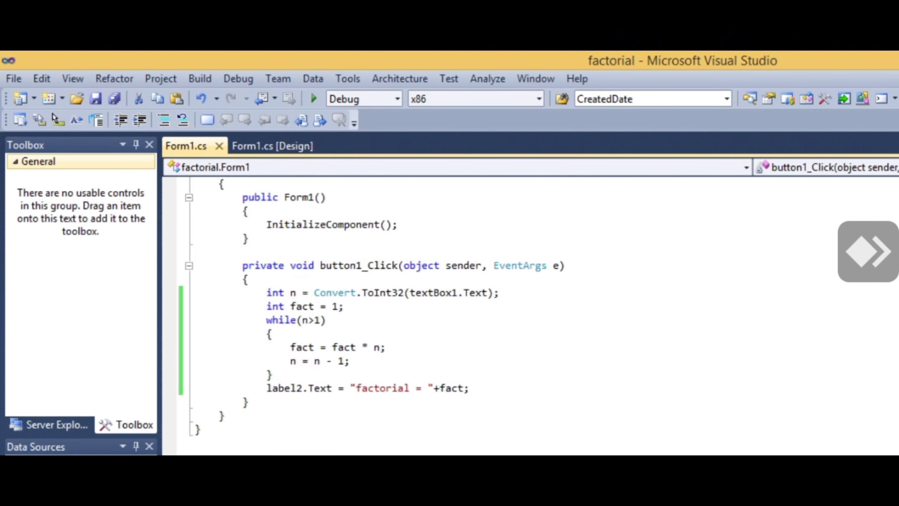
pyautogui.moveTo(314, 98)
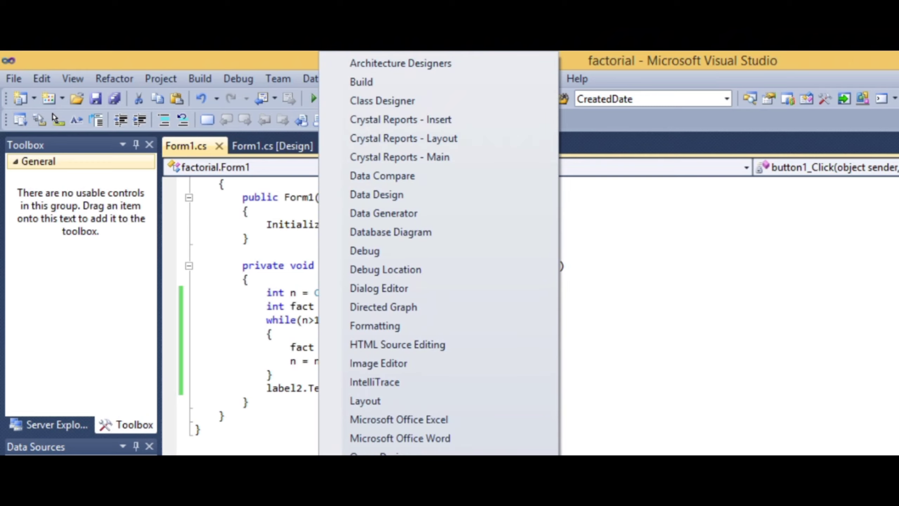
pyautogui.click(314, 98)
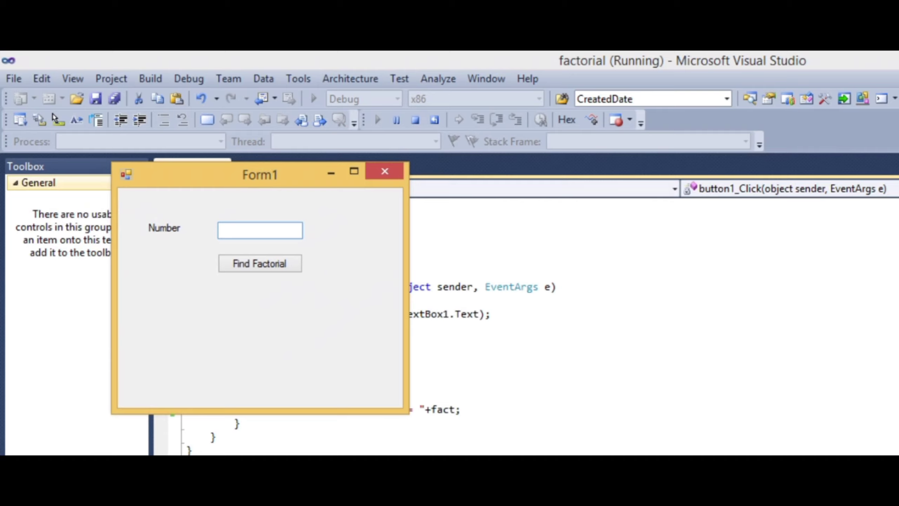
# - Compute factorials of 6, 4 and 5, getting 720, 24 and 120
pyautogui.write('6')
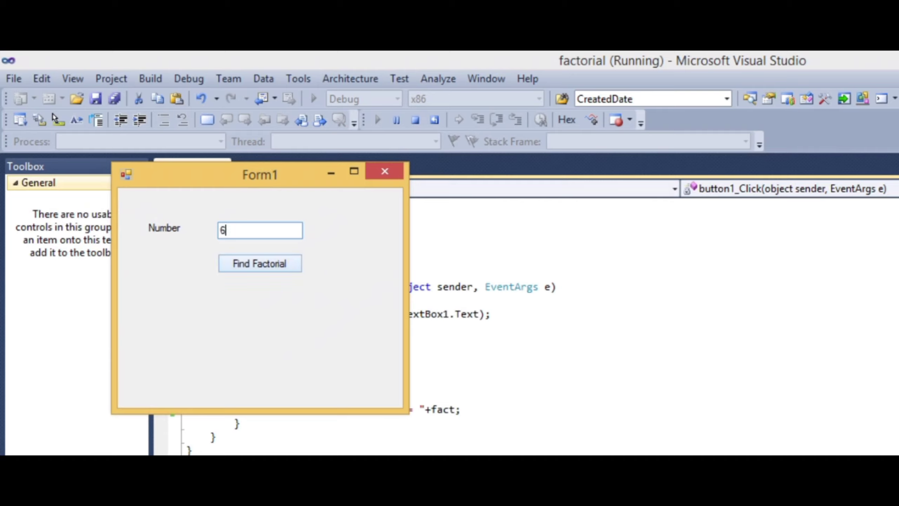
pyautogui.click(259, 264)
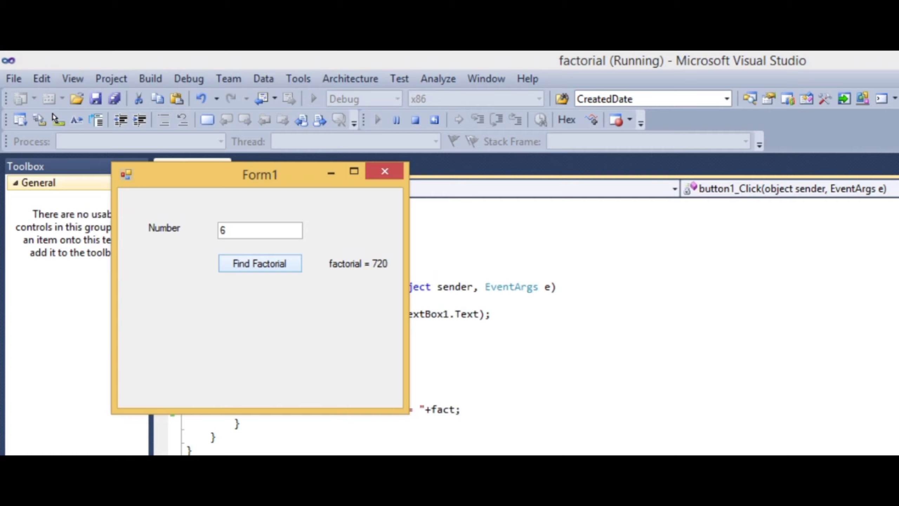
pyautogui.click(259, 230)
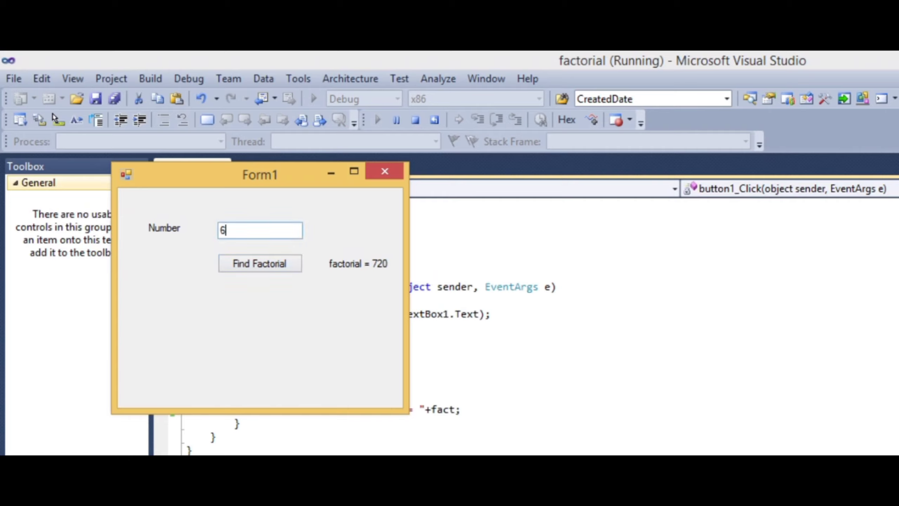
pyautogui.write('4')
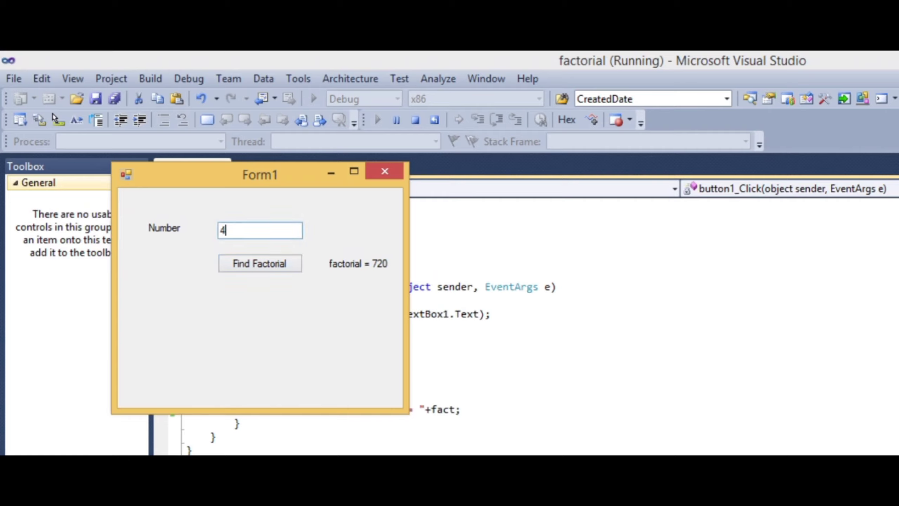
pyautogui.click(259, 264)
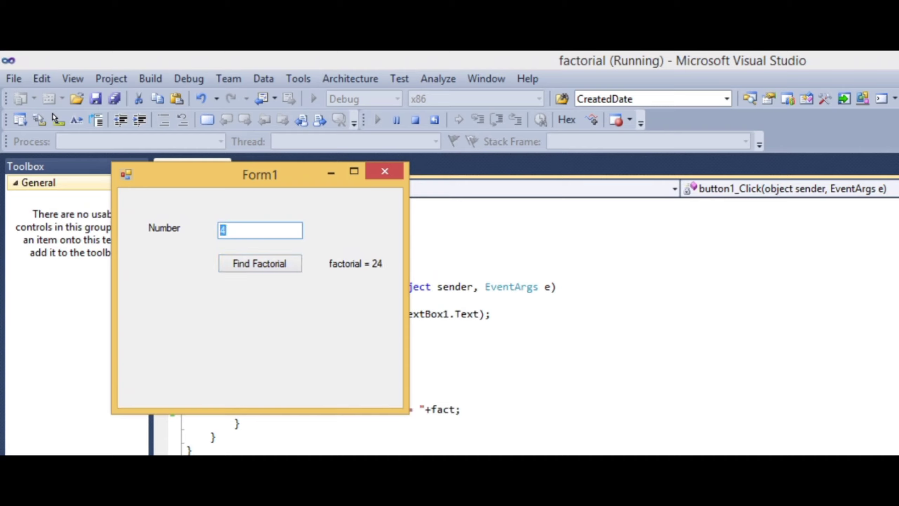
pyautogui.write('5')
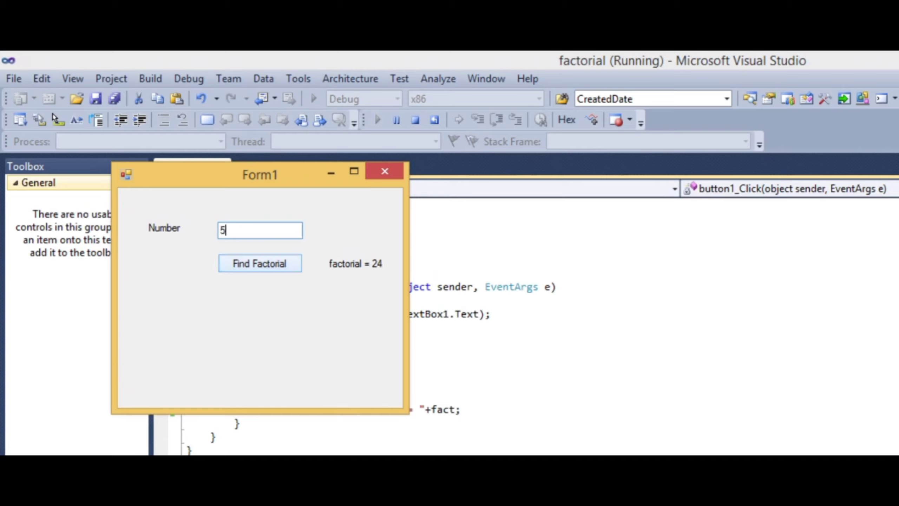
pyautogui.click(260, 264)
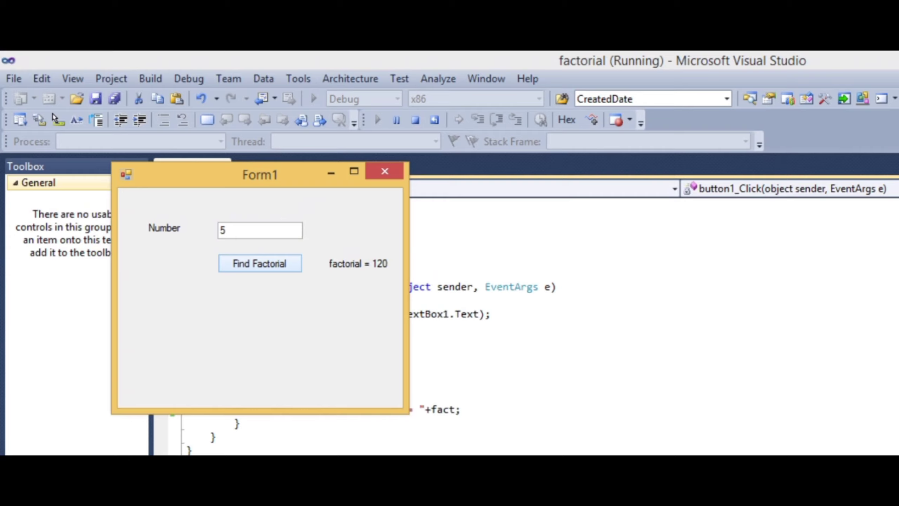